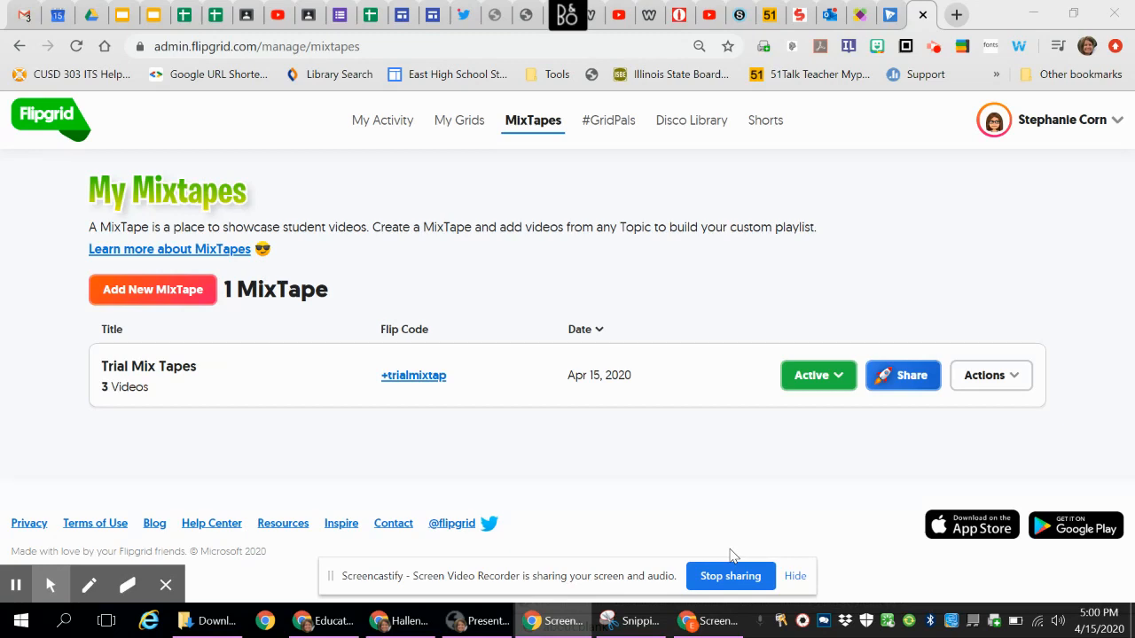
{"action": "mouse_move", "coordinate": [519, 523]}
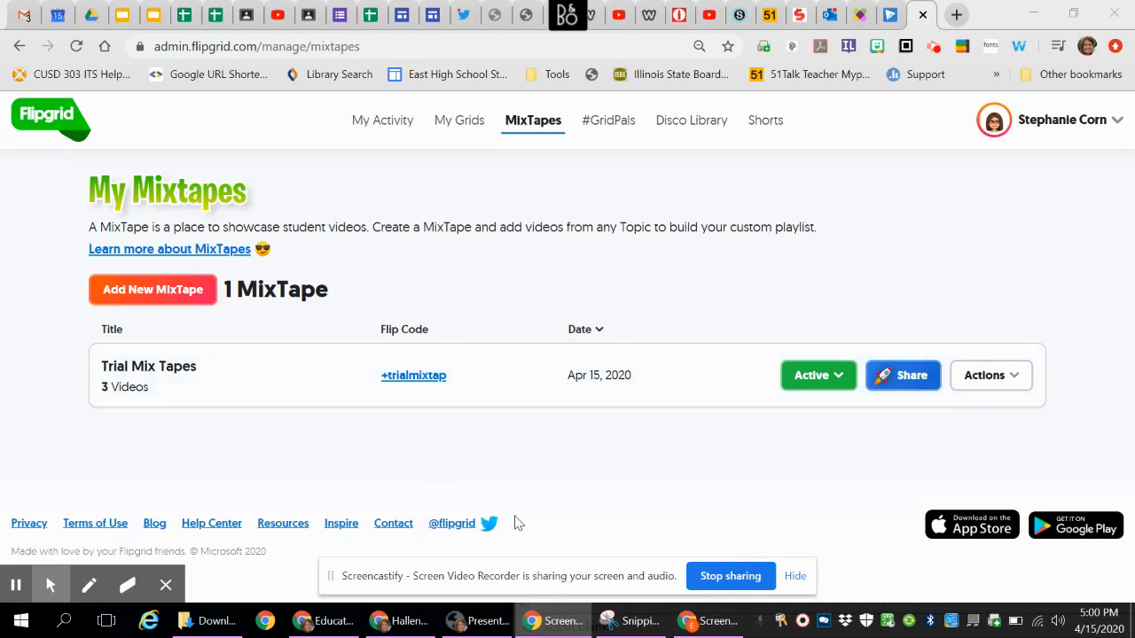
{"action": "mouse_move", "coordinate": [532, 129]}
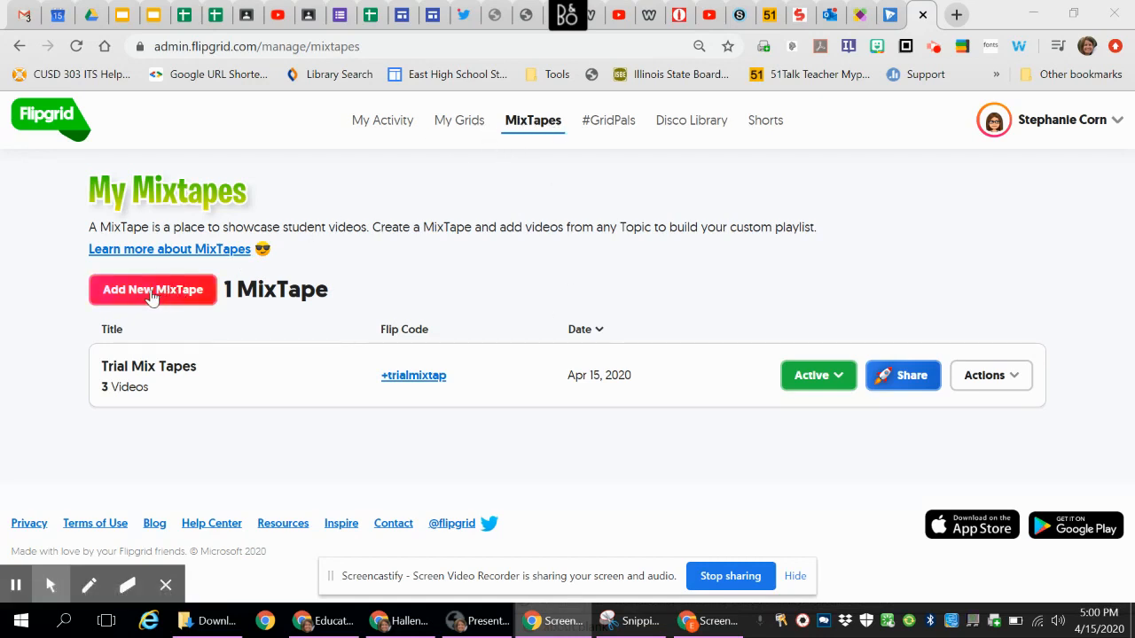
Add a new MixTape titled 'Performance of Students' and delete its default flip code
{"action": "left_click", "coordinate": [152, 290]}
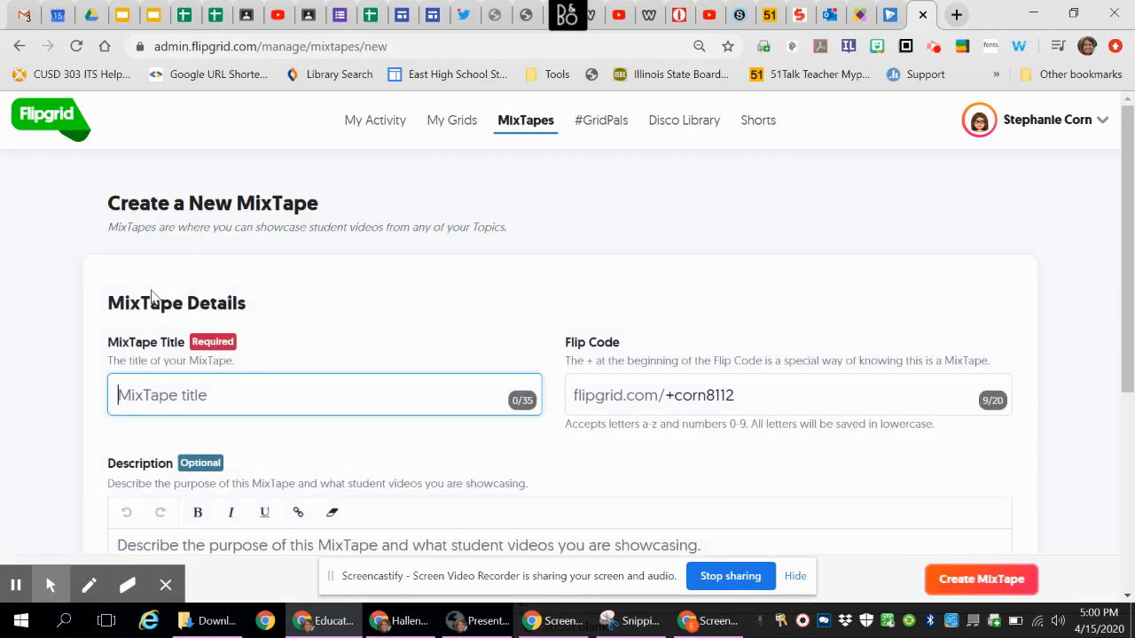
{"action": "type", "text": "Performance"}
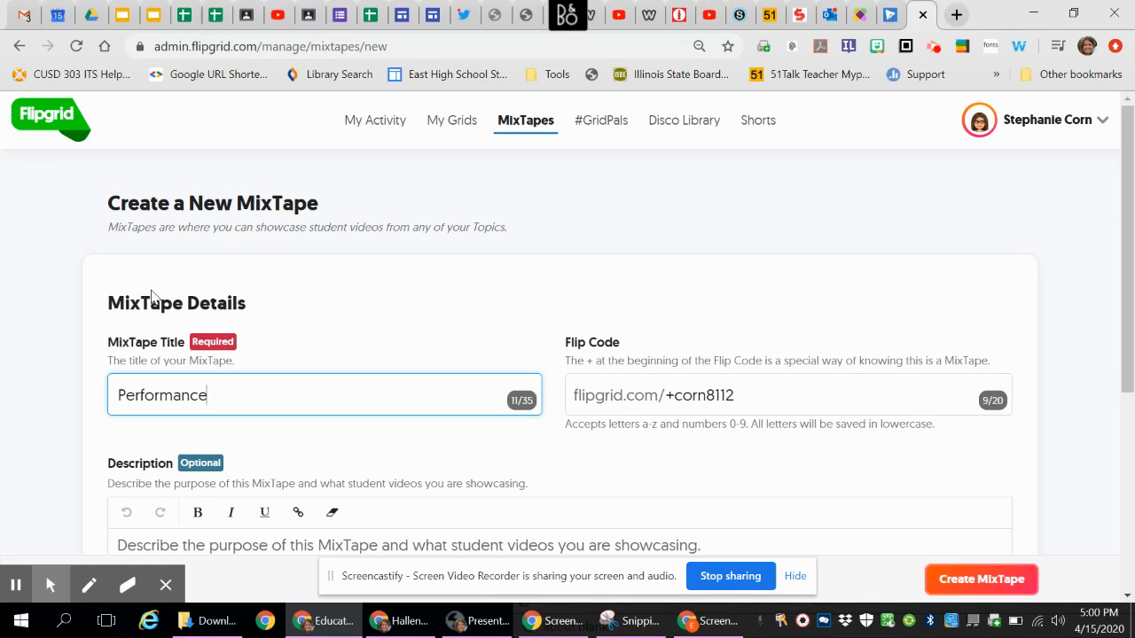
{"action": "type", "text": "of"}
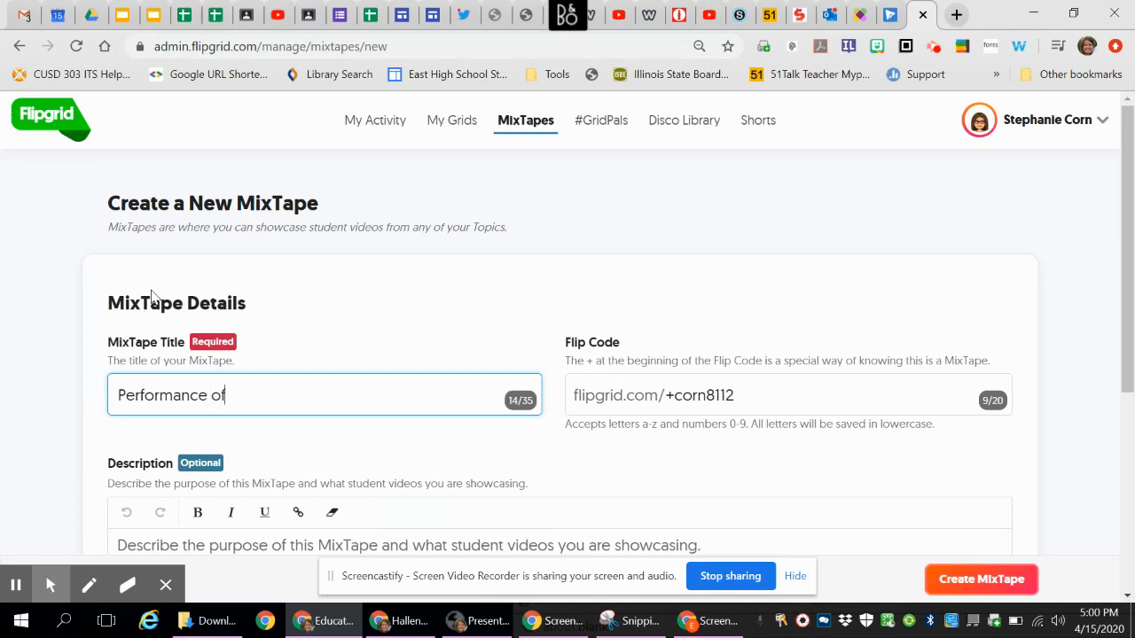
{"action": "type", "text": "Students"}
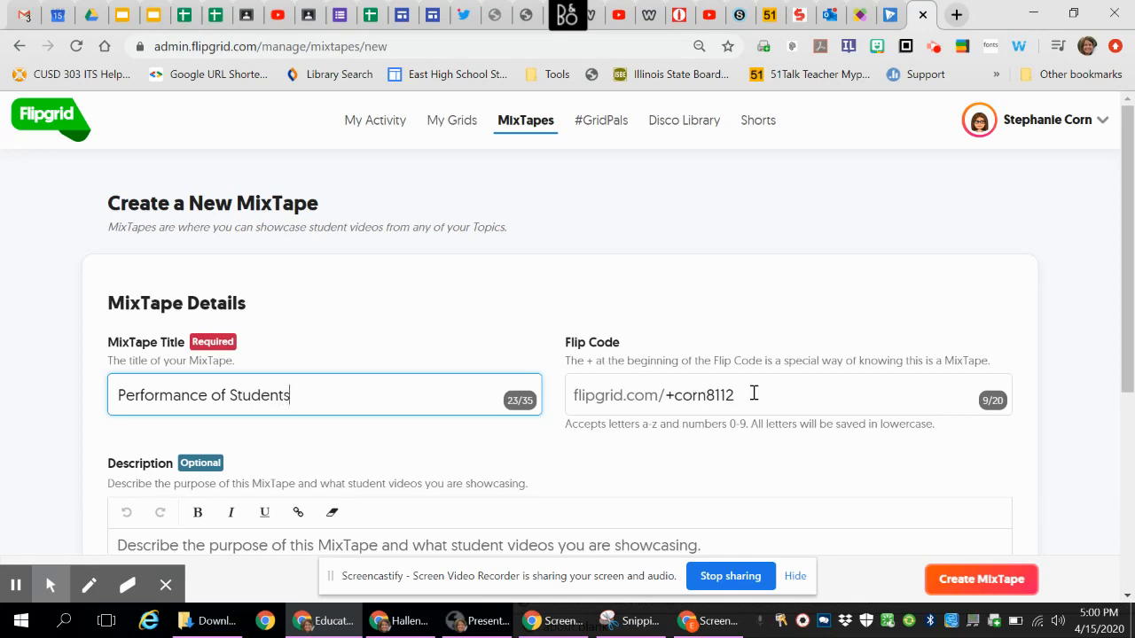
{"action": "key", "text": "Backspace"}
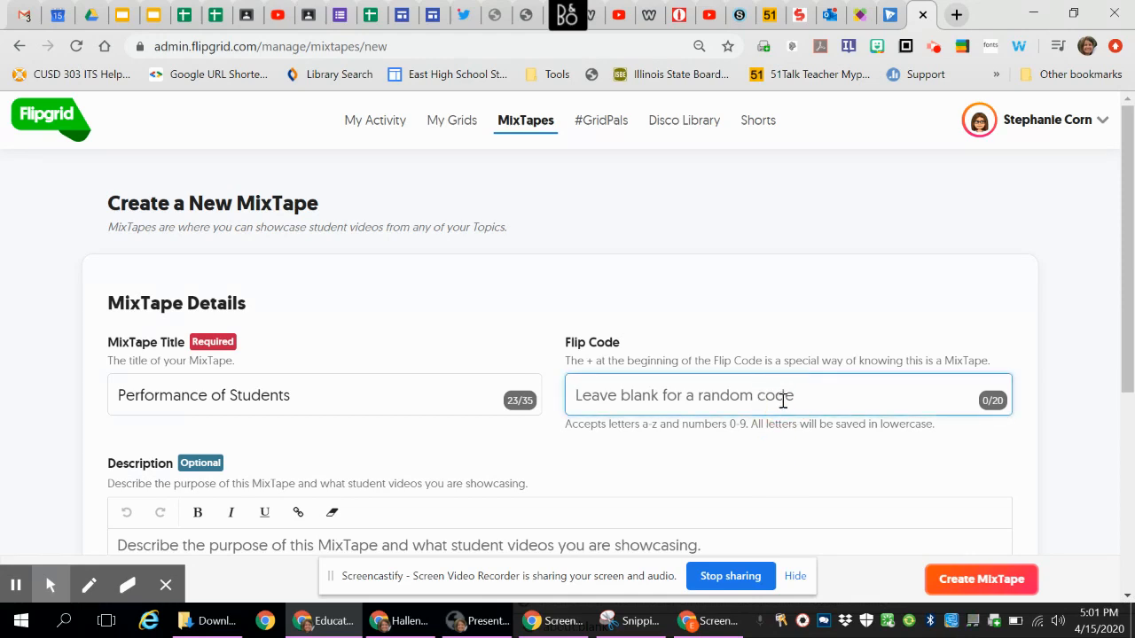
{"action": "left_click", "coordinate": [780, 396]}
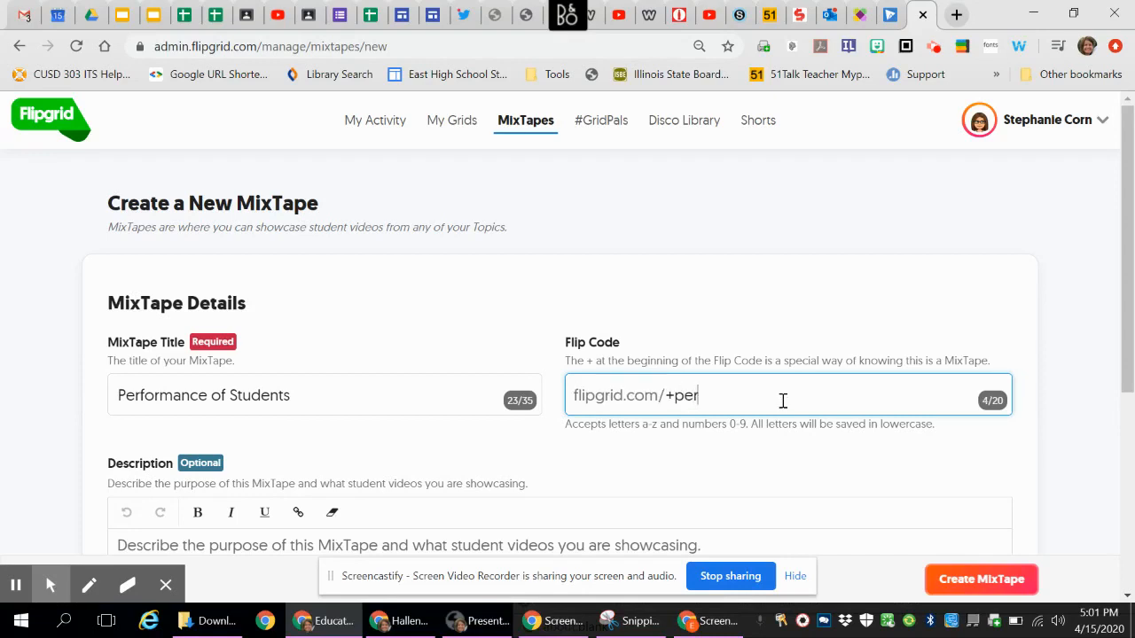
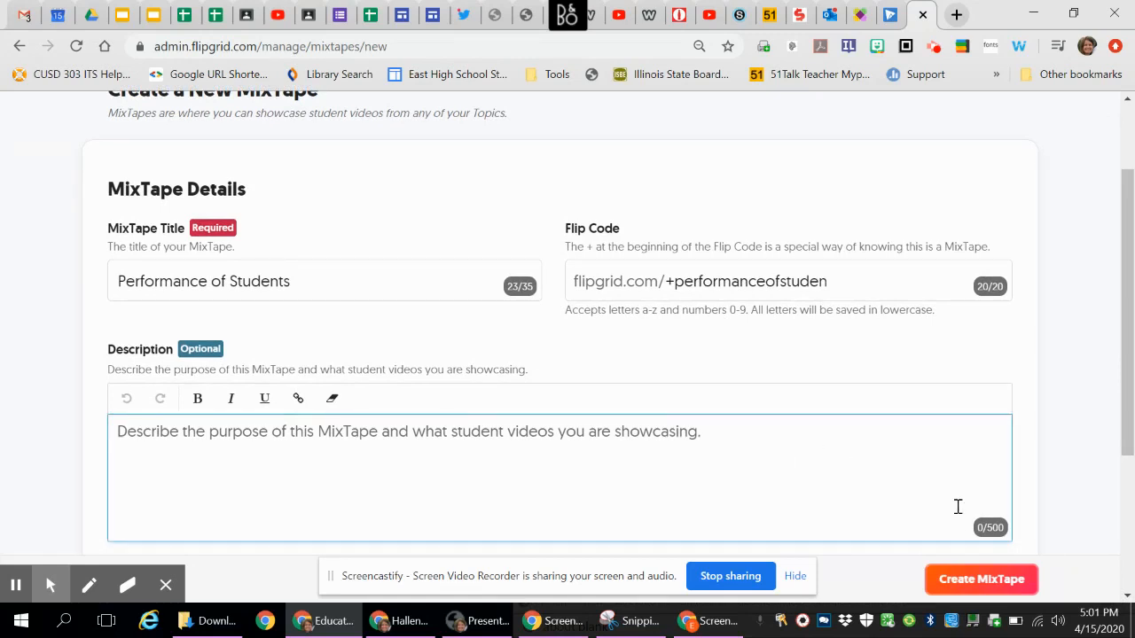
Save the Performance of Students MixTape with Create MixTape
{"action": "left_click", "coordinate": [980, 579]}
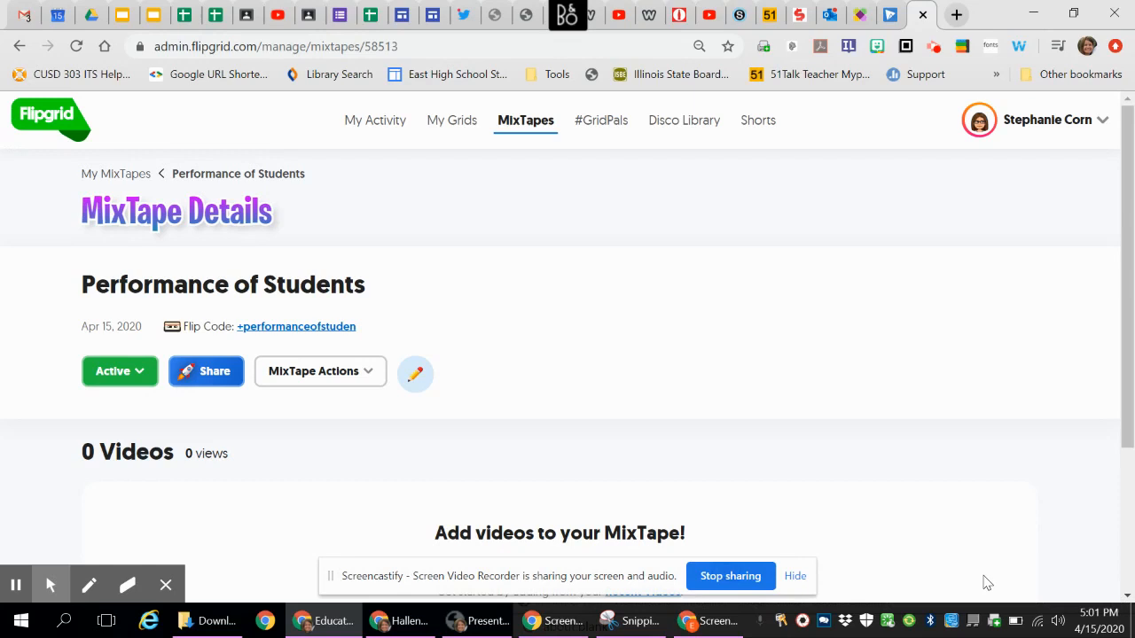
{"action": "mouse_move", "coordinate": [469, 149]}
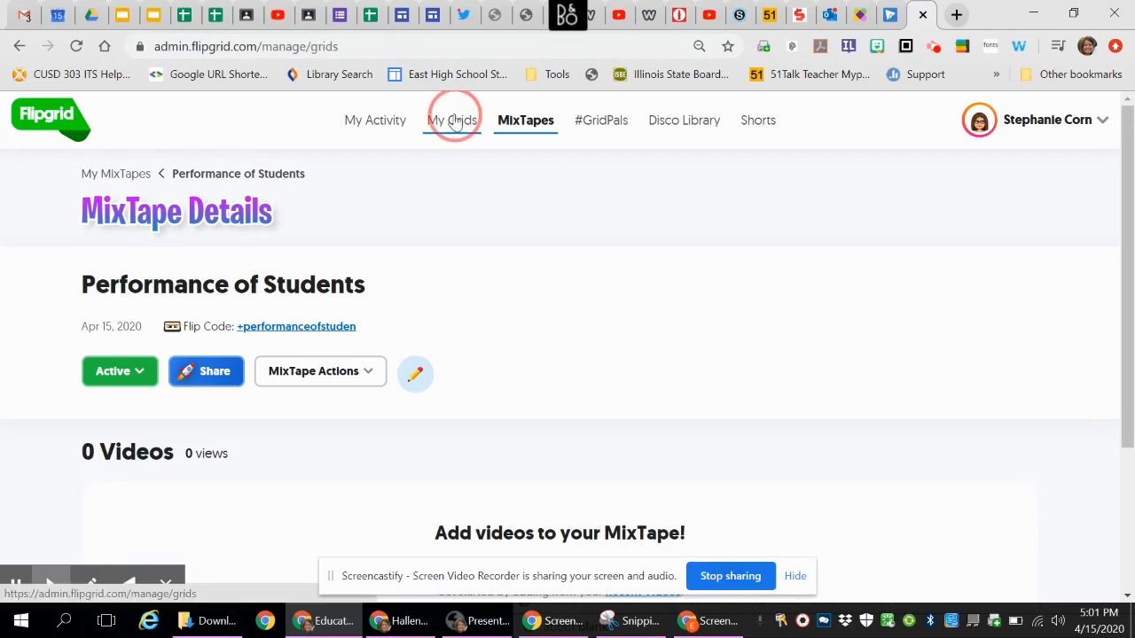
From My Grids, open the Movie Trivia topic and scroll to its three responses
{"action": "left_click", "coordinate": [453, 120]}
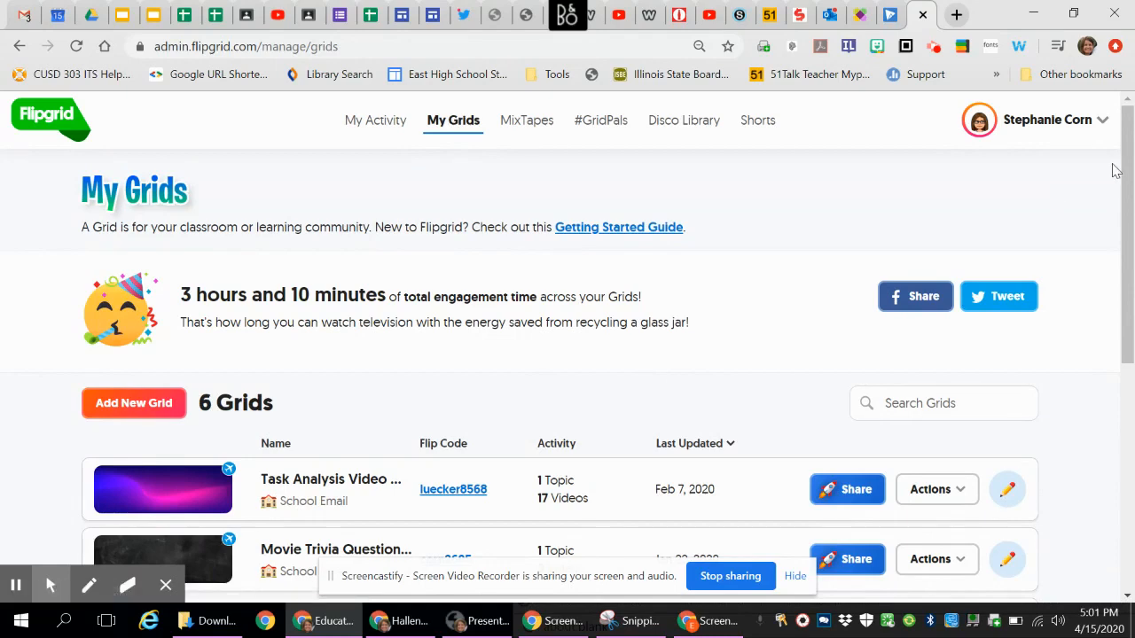
{"action": "scroll", "scroll_direction": "down", "scroll_amount": 3}
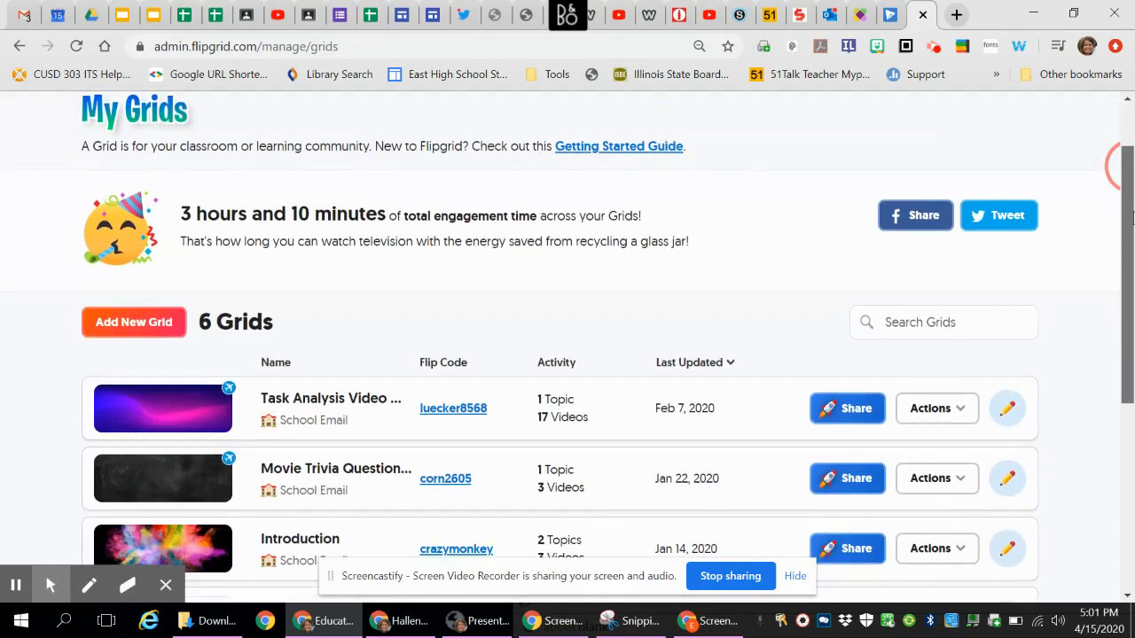
{"action": "scroll", "scroll_direction": "down", "scroll_amount": 3}
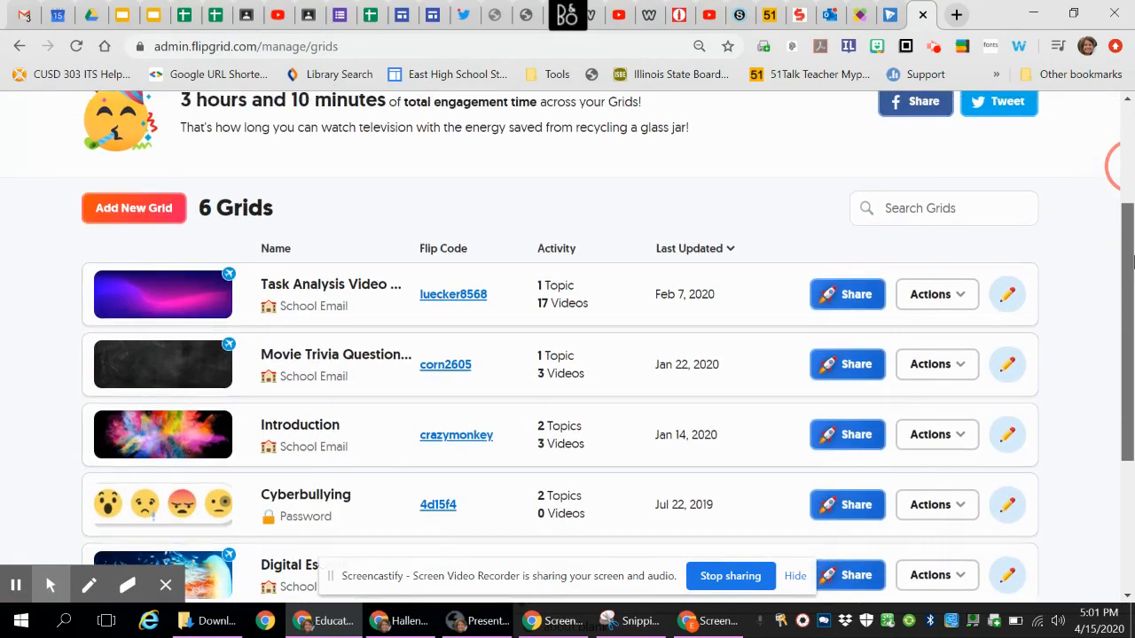
{"action": "scroll", "scroll_direction": "up", "scroll_amount": 3}
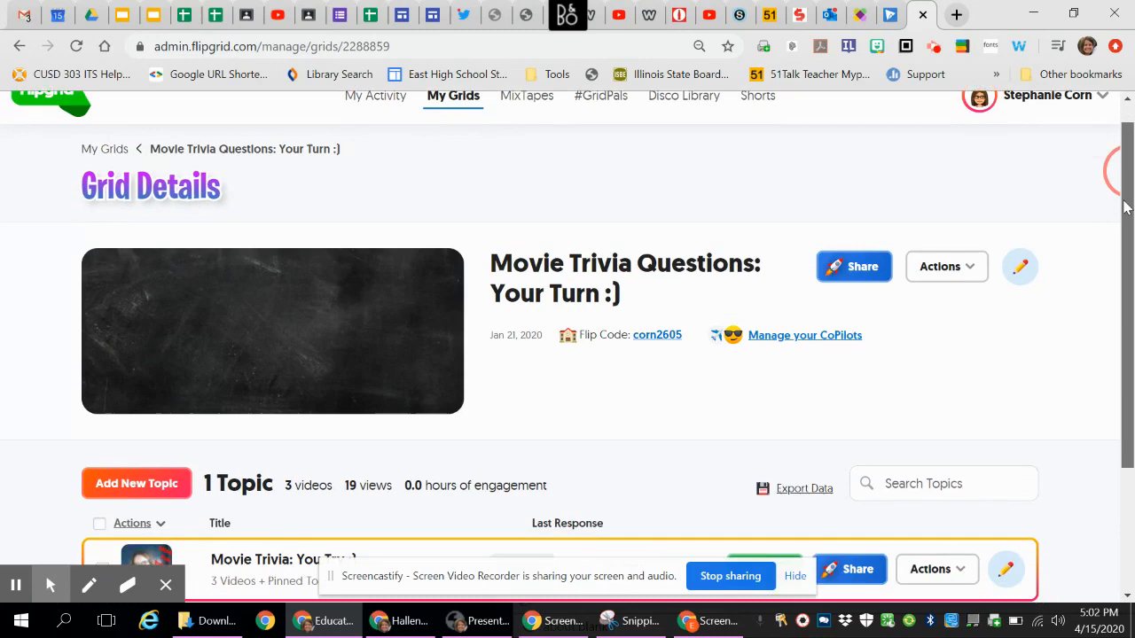
{"action": "scroll", "scroll_direction": "down", "scroll_amount": 3}
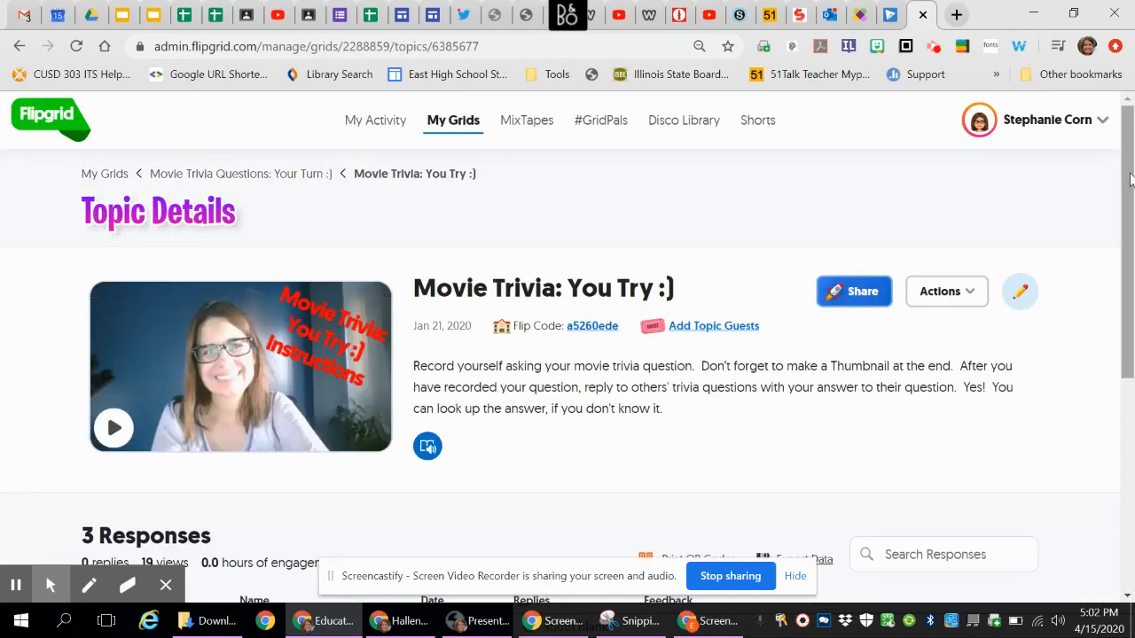
{"action": "scroll", "scroll_direction": "down", "scroll_amount": 3}
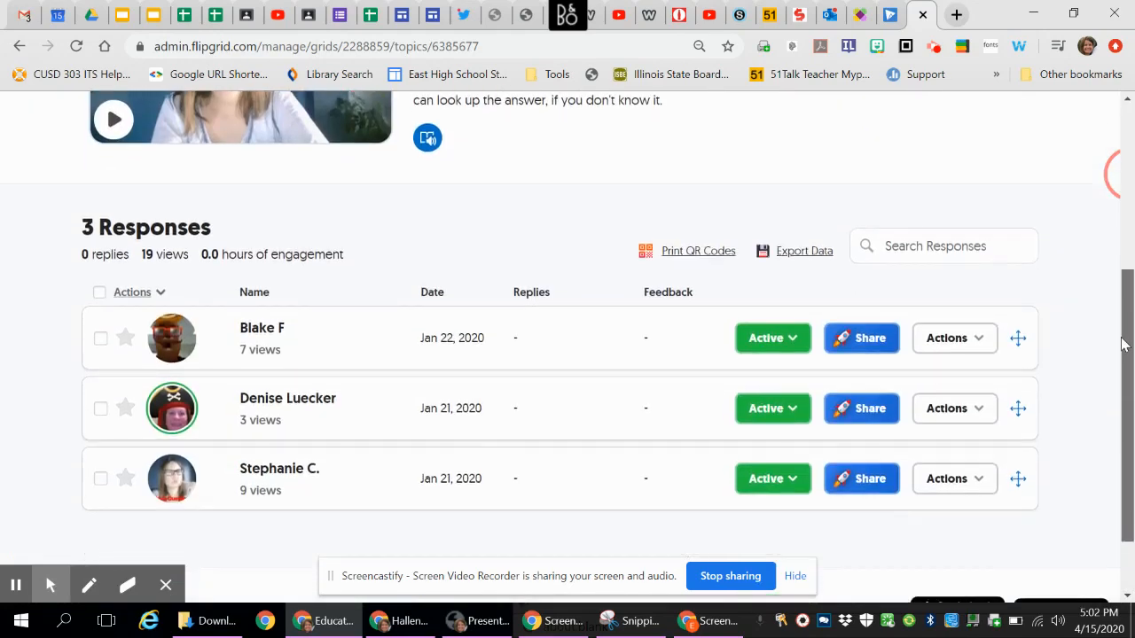
Select the first and third Movie Trivia responses for a bulk action, leaving the second unchecked
{"action": "left_click", "coordinate": [99, 291]}
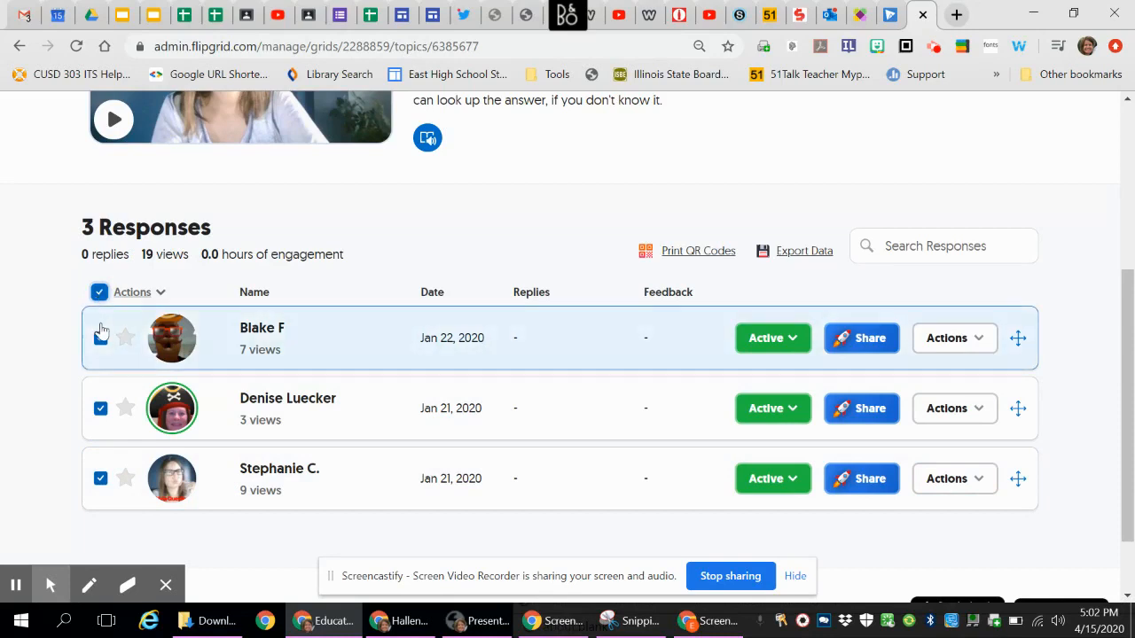
{"action": "left_click", "coordinate": [100, 337]}
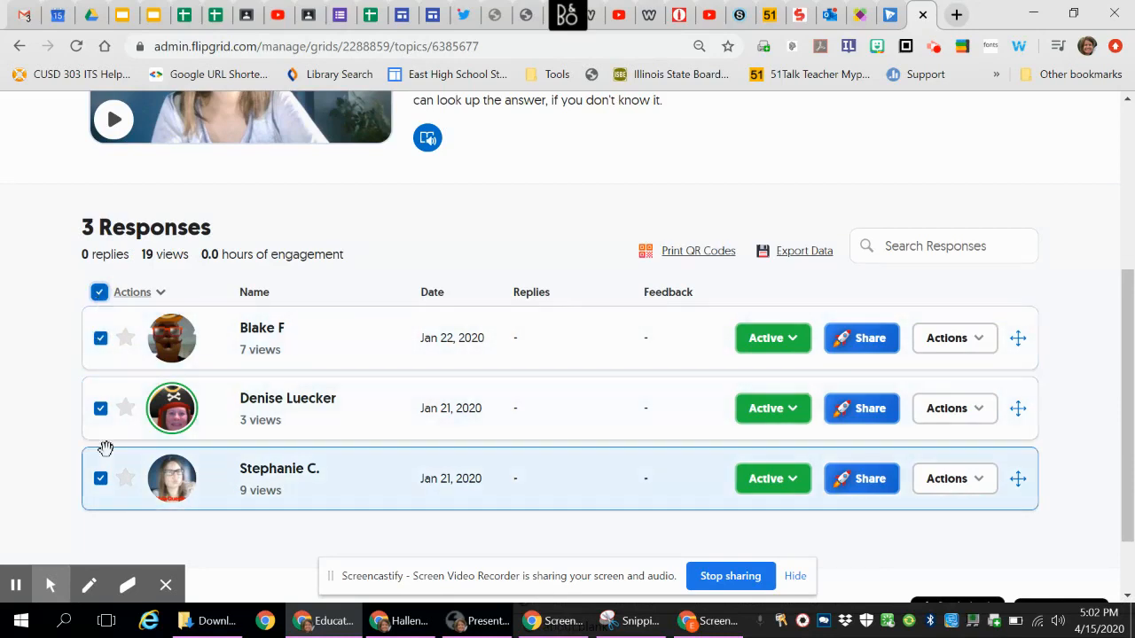
{"action": "left_click", "coordinate": [99, 291]}
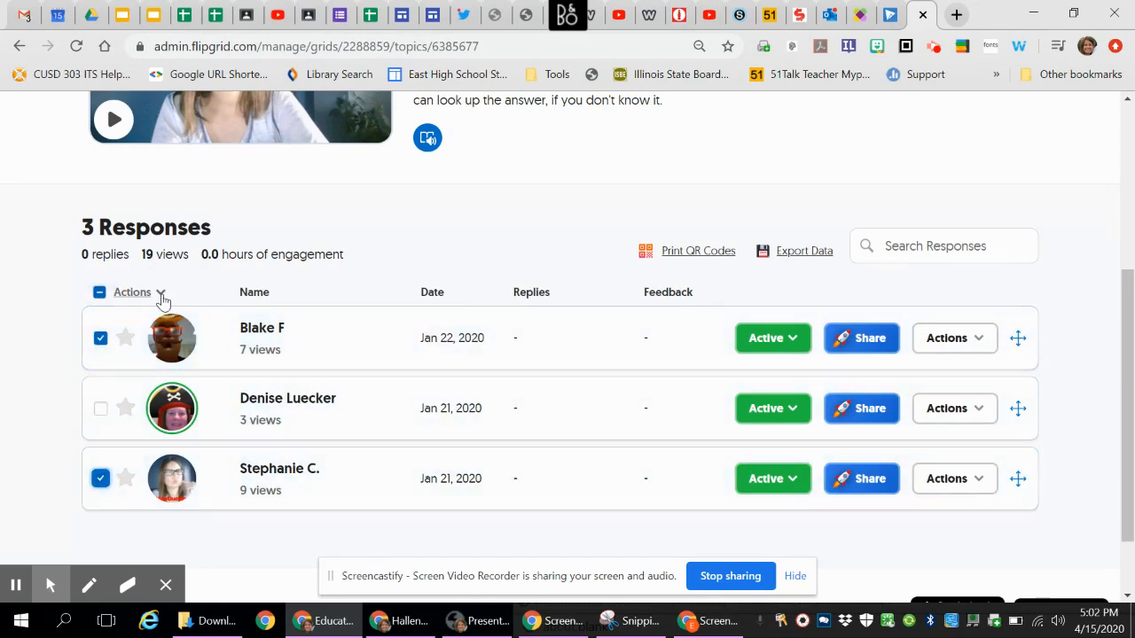
{"action": "left_click", "coordinate": [132, 291]}
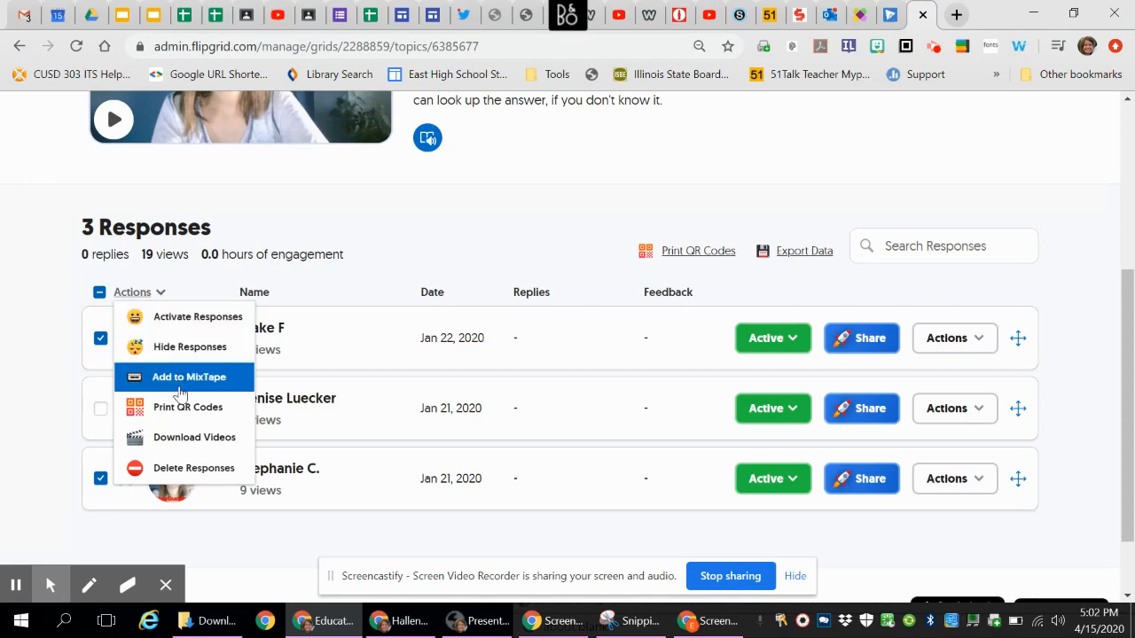
Add the two checked responses to the Performance of Students MixTape
{"action": "left_click", "coordinate": [188, 377]}
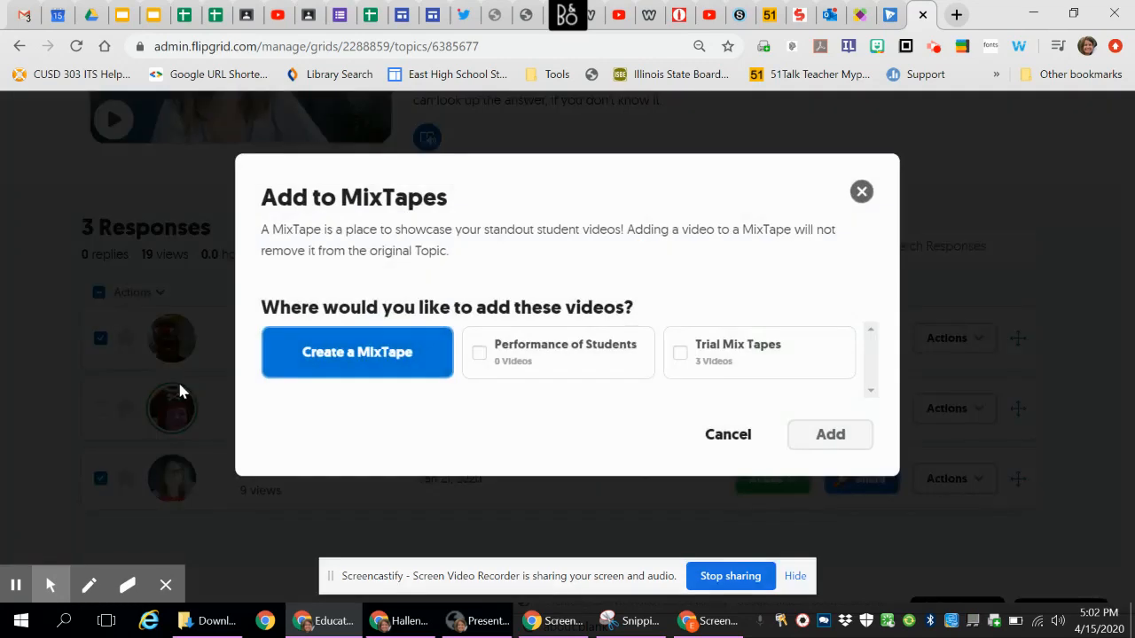
{"action": "mouse_move", "coordinate": [356, 344]}
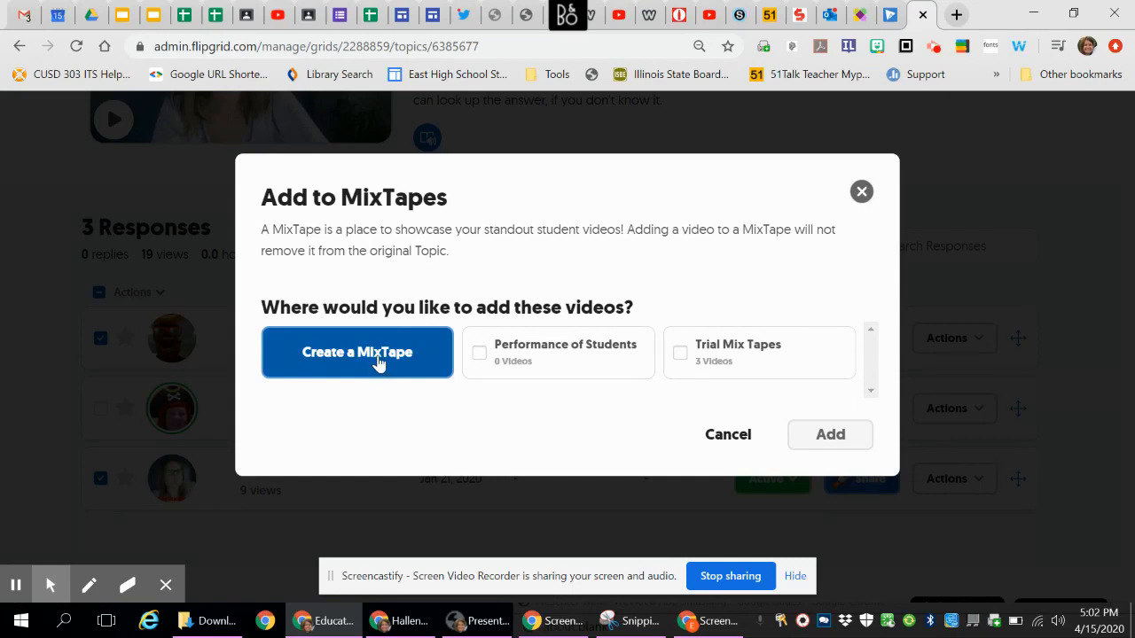
{"action": "left_click", "coordinate": [479, 352]}
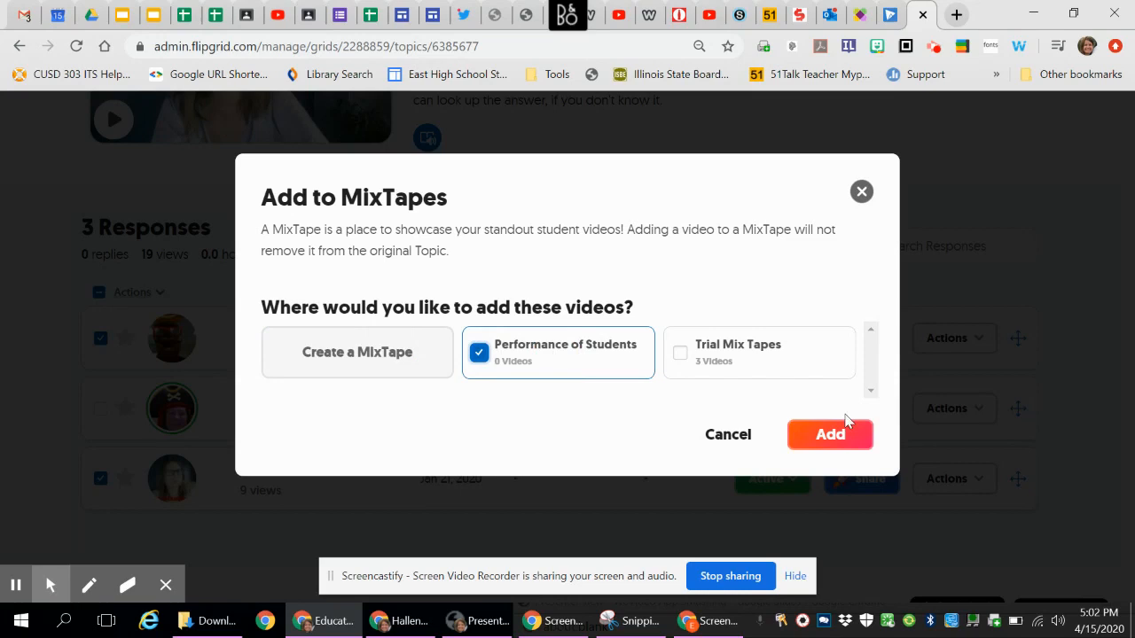
{"action": "left_click", "coordinate": [829, 434]}
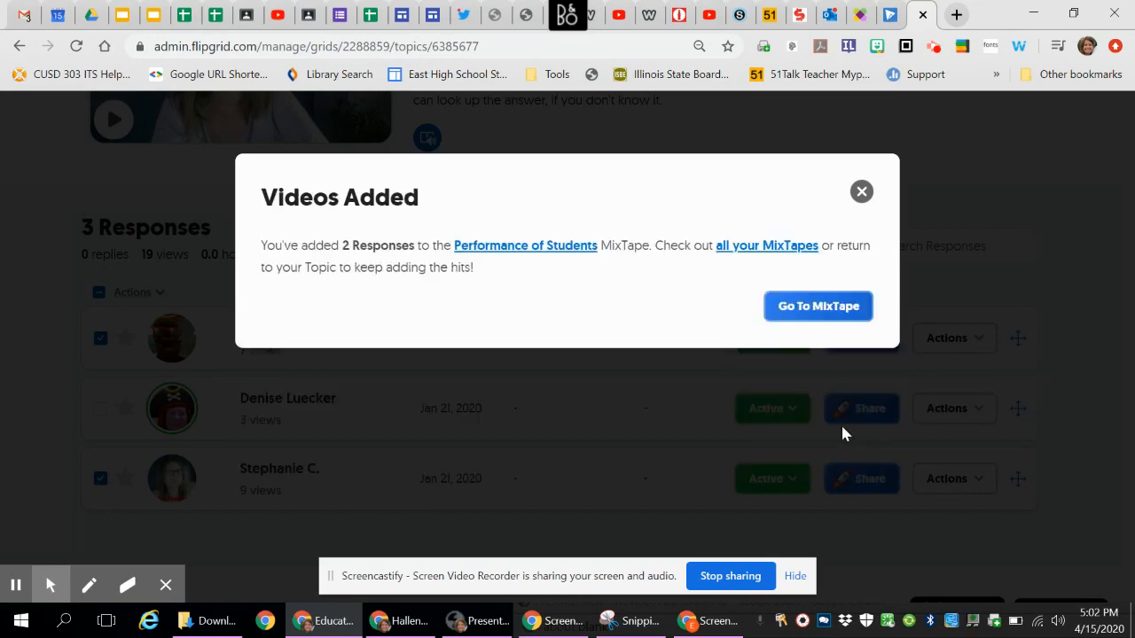
{"action": "mouse_move", "coordinate": [860, 191]}
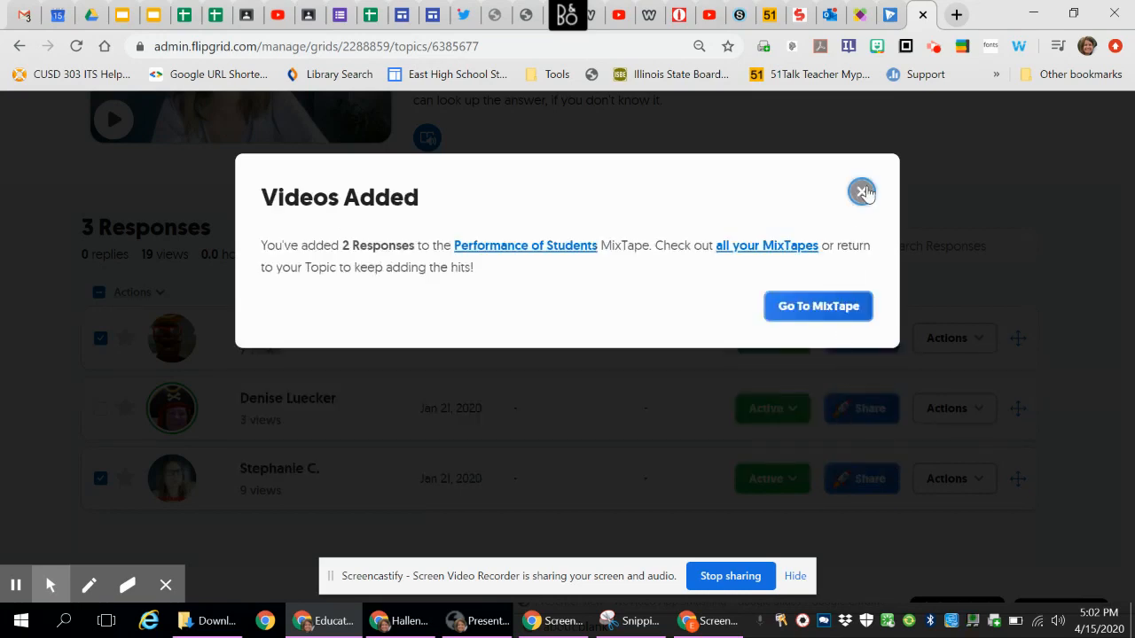
Dismiss the Videos Added confirmation and return to the list of six grids
{"action": "left_click", "coordinate": [862, 193]}
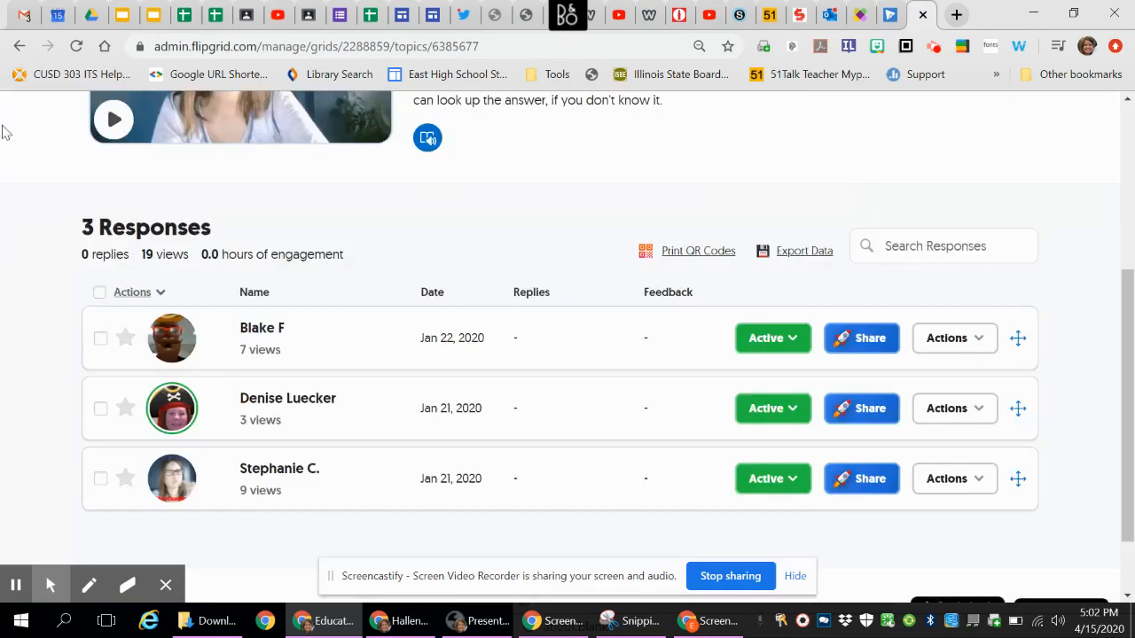
{"action": "left_click", "coordinate": [19, 46]}
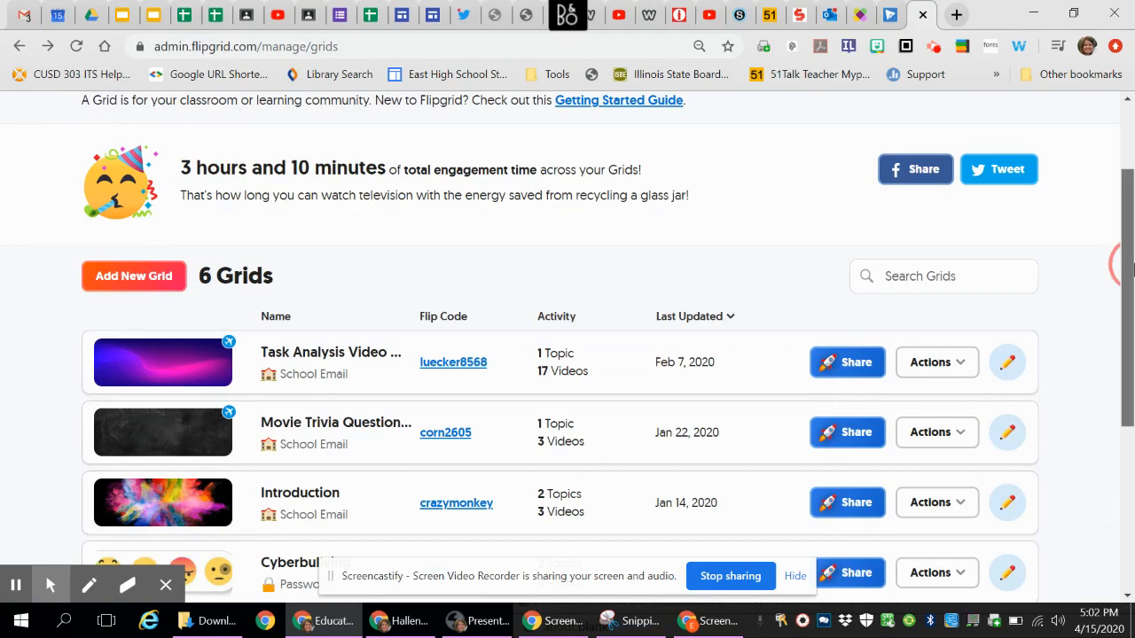
{"action": "scroll", "scroll_direction": "down", "scroll_amount": 3}
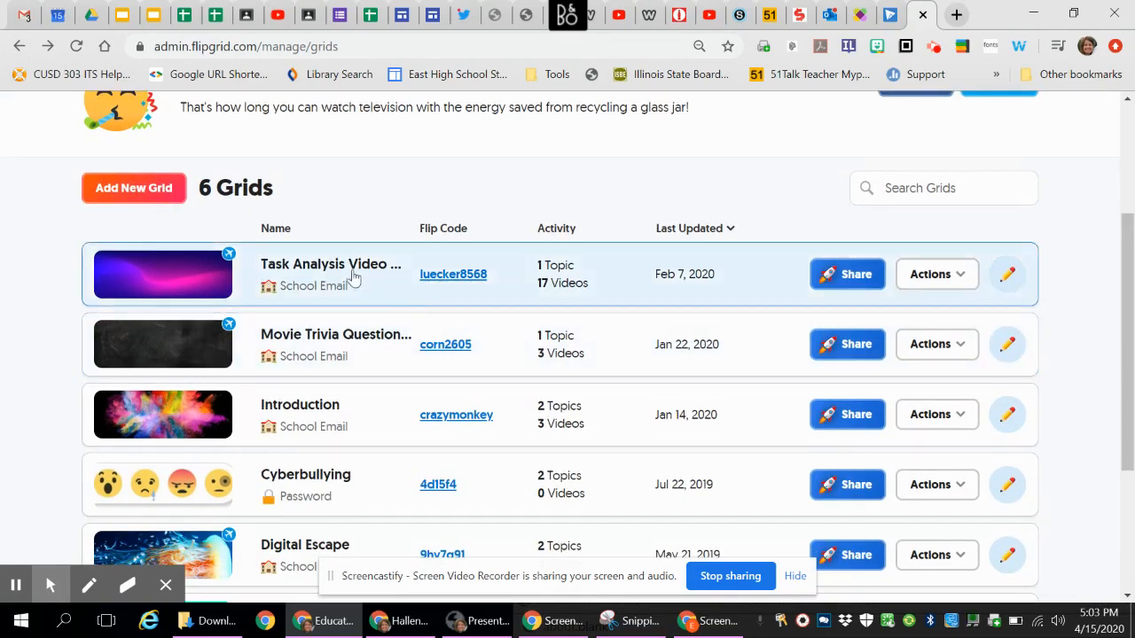
{"action": "left_click", "coordinate": [330, 264]}
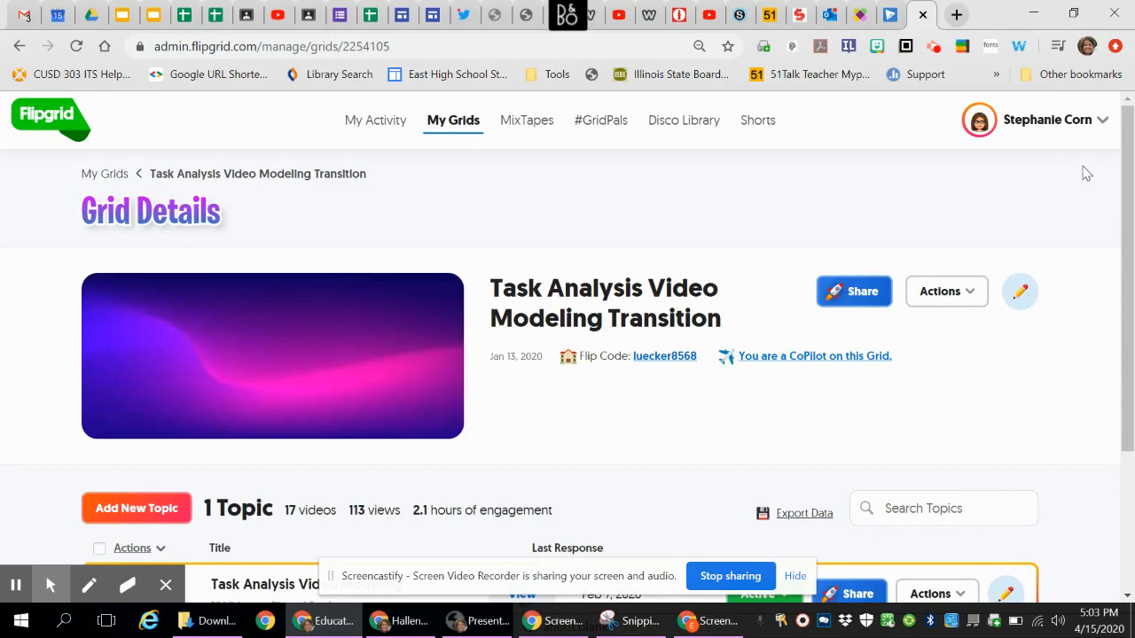
{"action": "scroll", "scroll_direction": "down", "scroll_amount": 3}
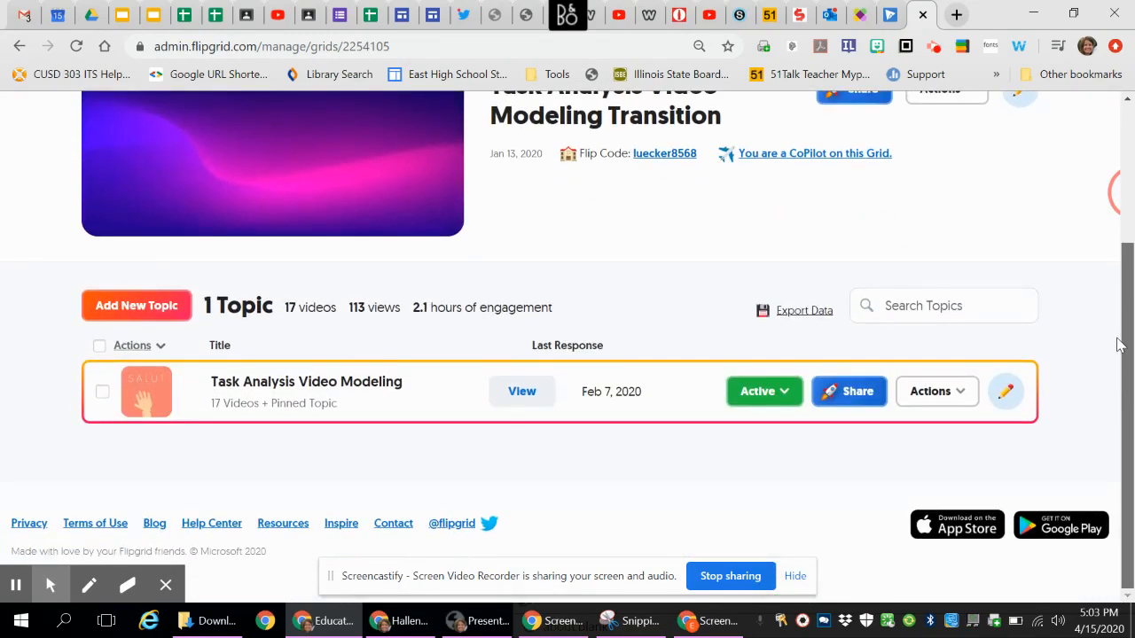
{"action": "left_click", "coordinate": [306, 381]}
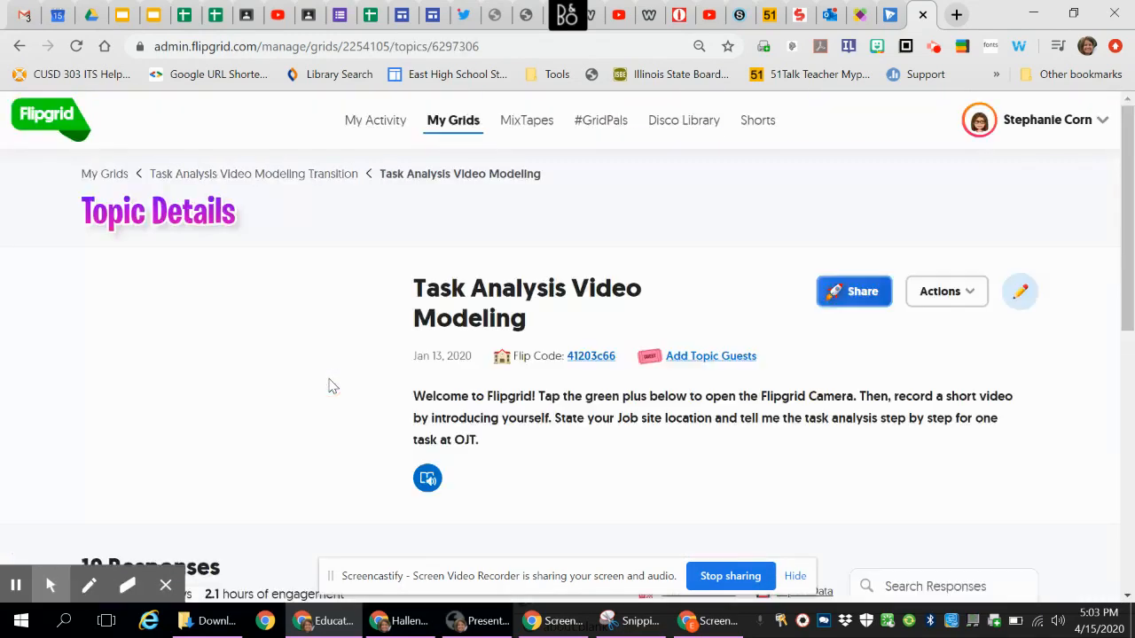
{"action": "scroll", "scroll_direction": "down", "scroll_amount": 3}
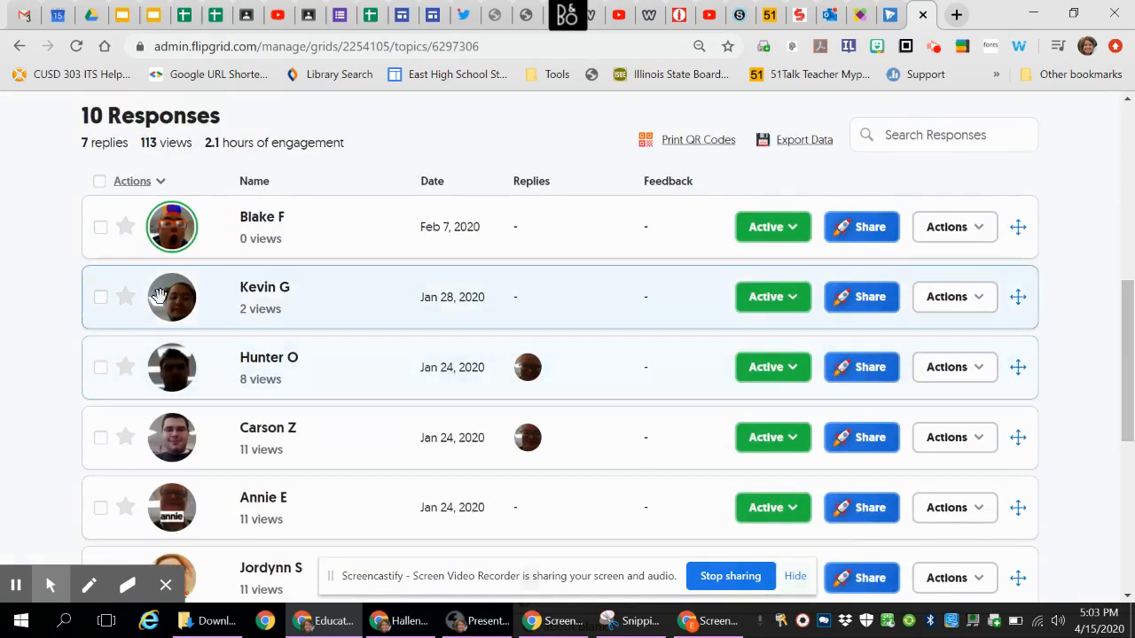
{"action": "left_click", "coordinate": [171, 297]}
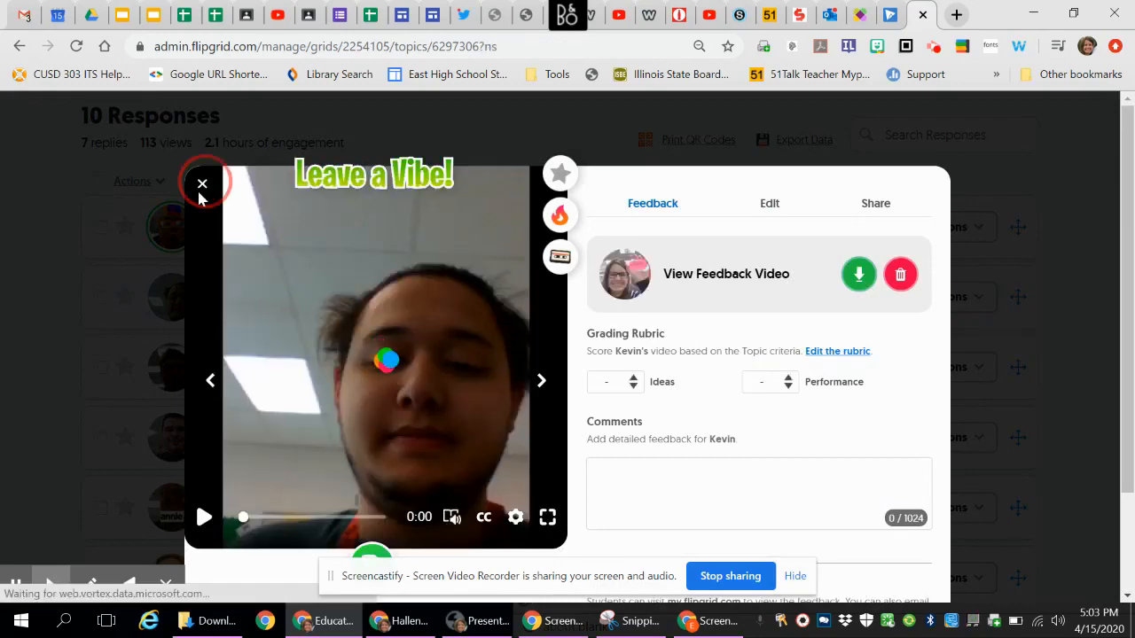
{"action": "left_click", "coordinate": [202, 183]}
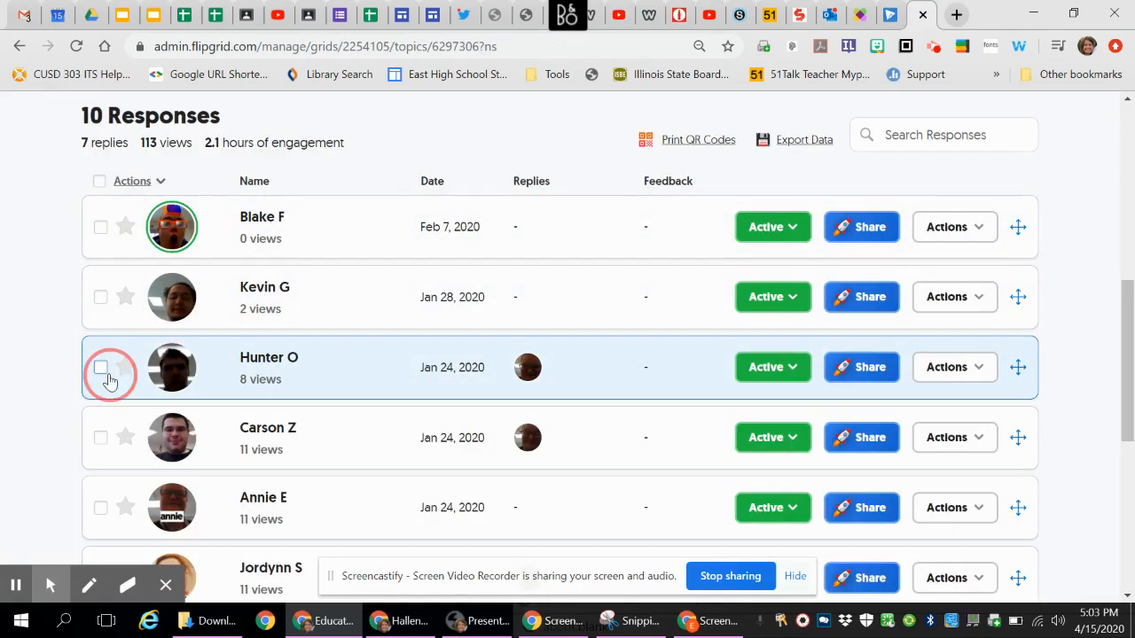
{"action": "left_click", "coordinate": [132, 180]}
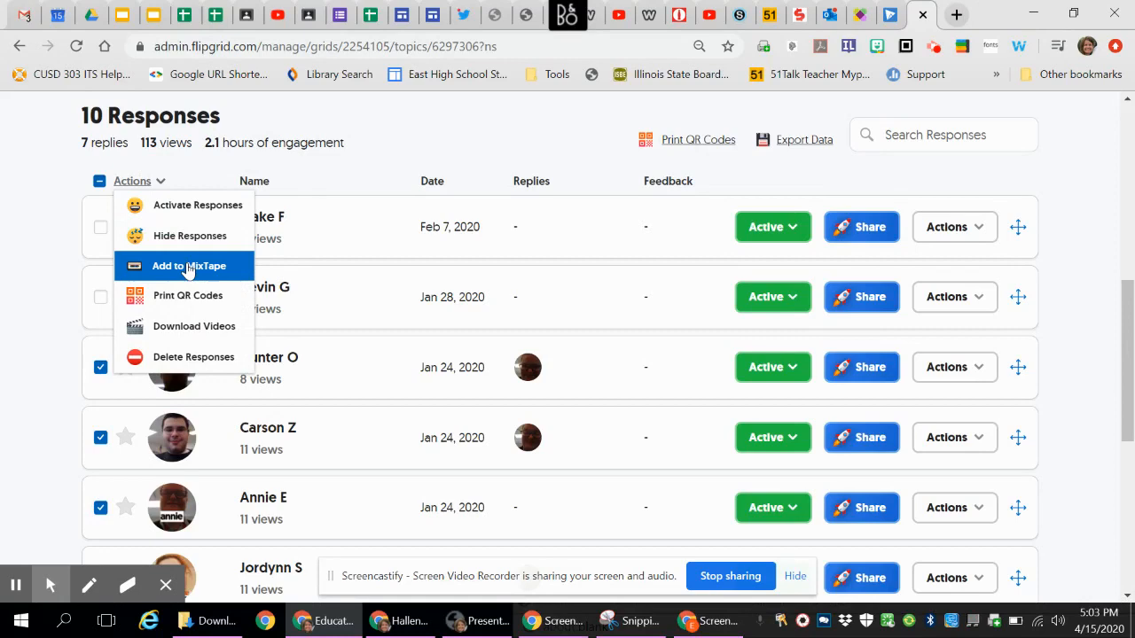
{"action": "left_click", "coordinate": [186, 266]}
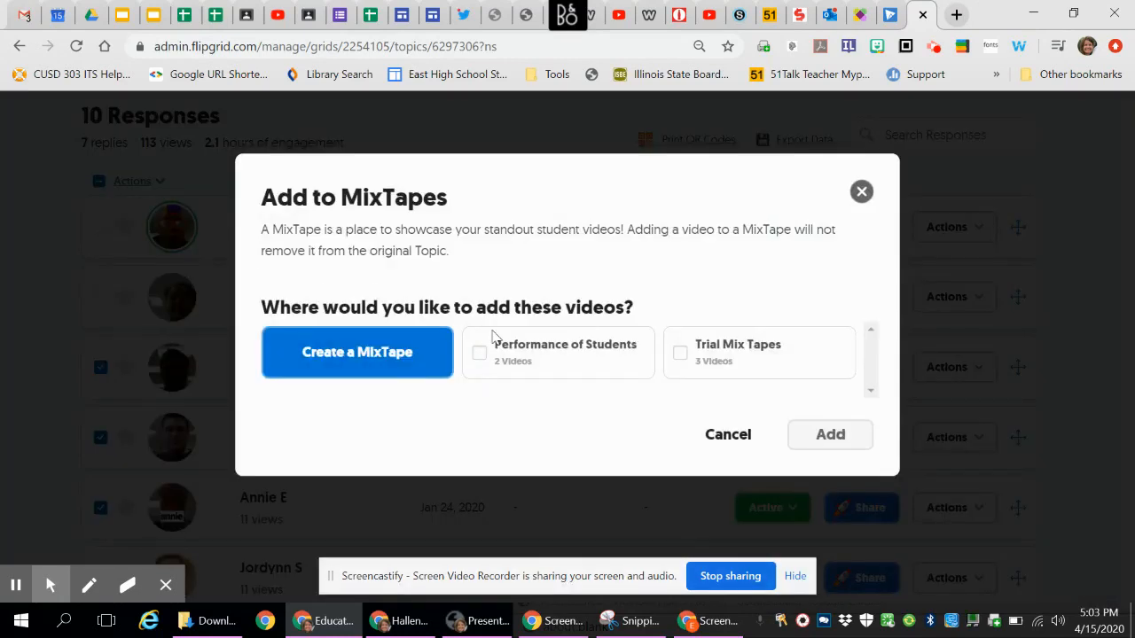
{"action": "left_click", "coordinate": [830, 434]}
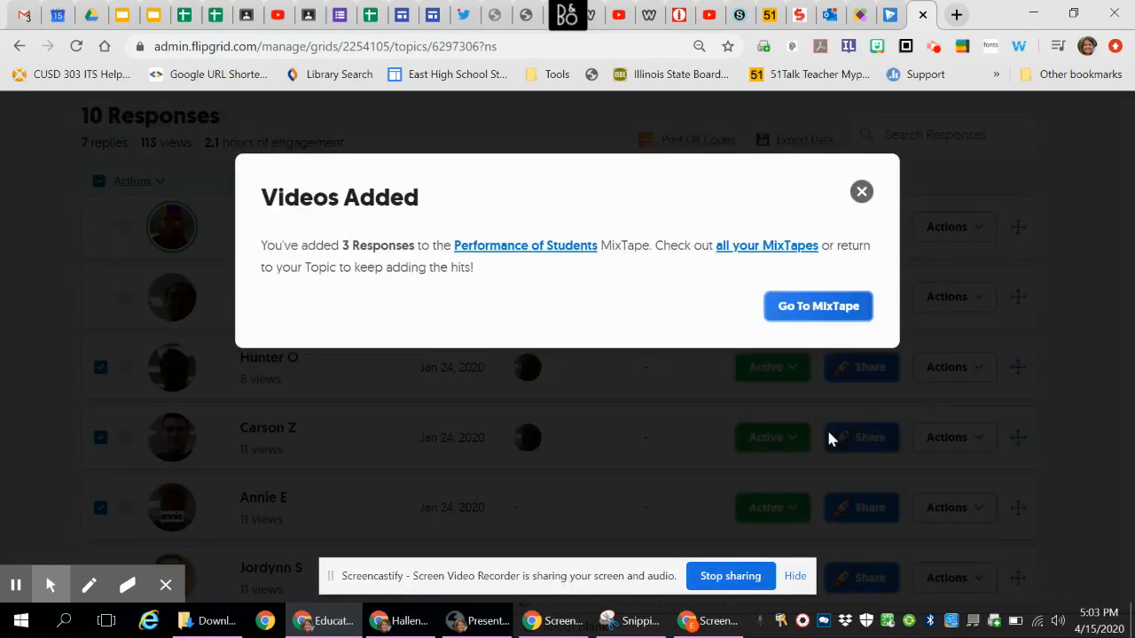
{"action": "left_click", "coordinate": [817, 305]}
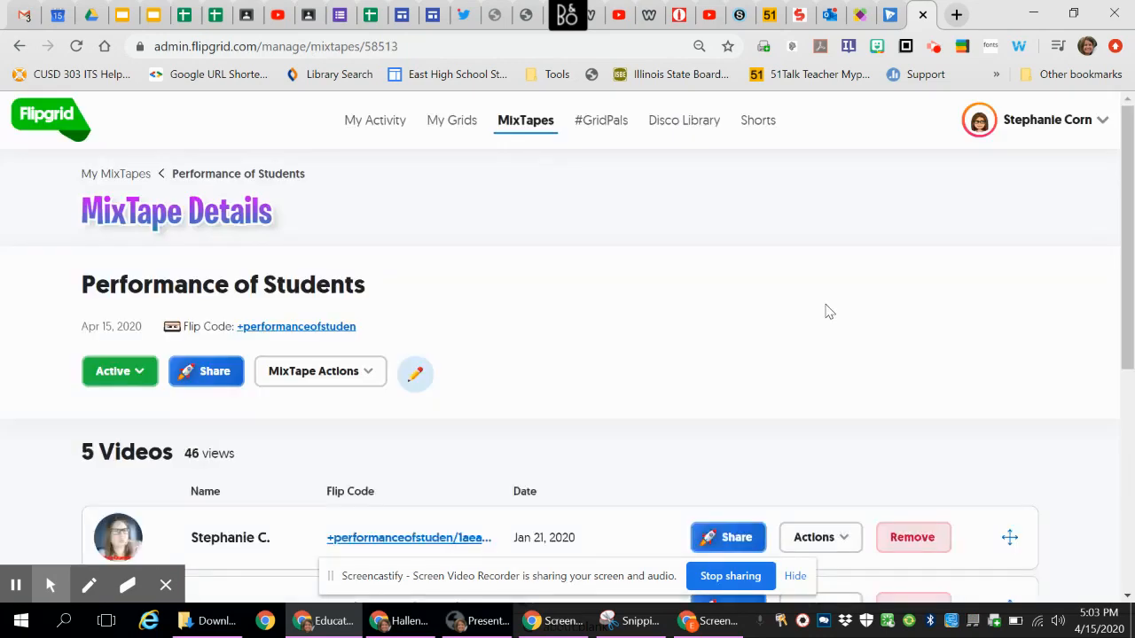
{"action": "scroll", "scroll_direction": "down", "scroll_amount": 3}
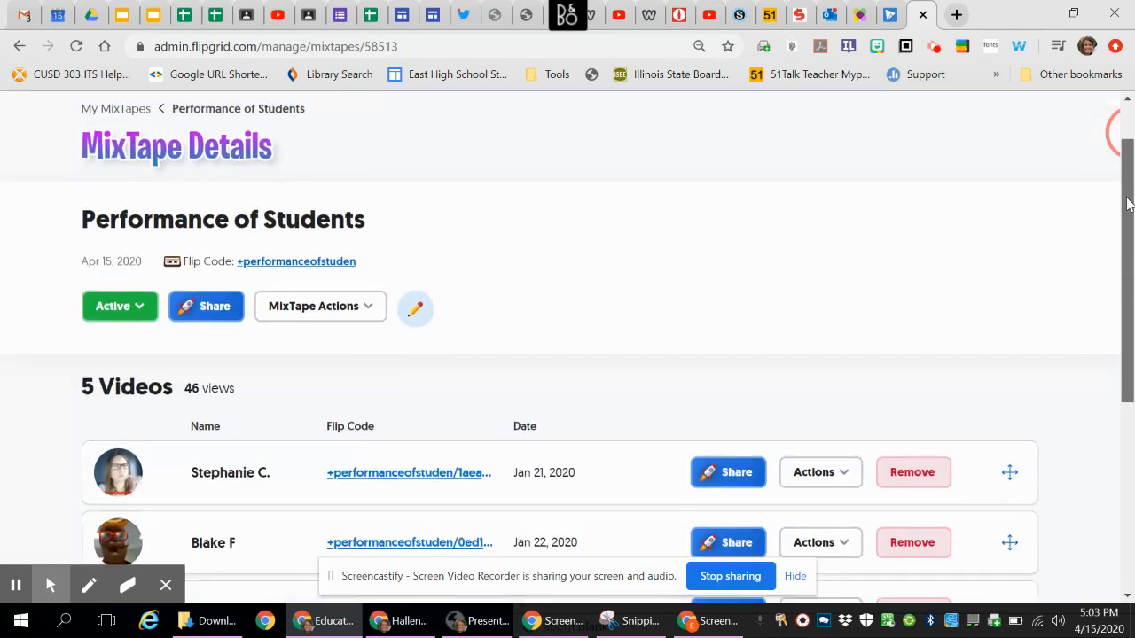
{"action": "scroll", "scroll_direction": "down", "scroll_amount": 3}
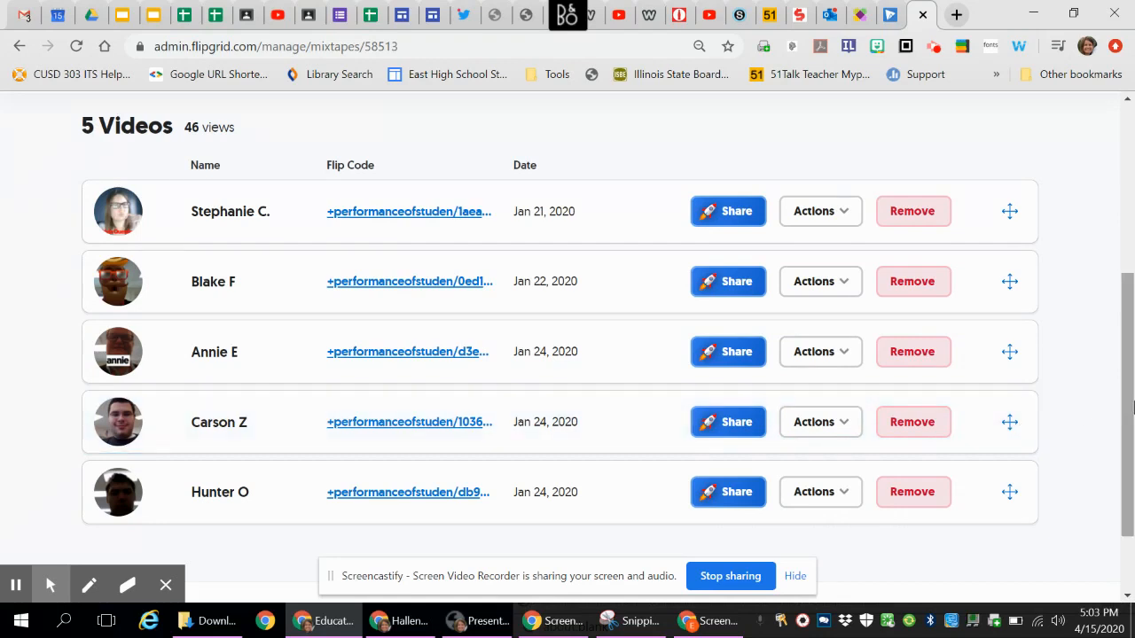
{"action": "scroll", "scroll_direction": "up", "scroll_amount": 3}
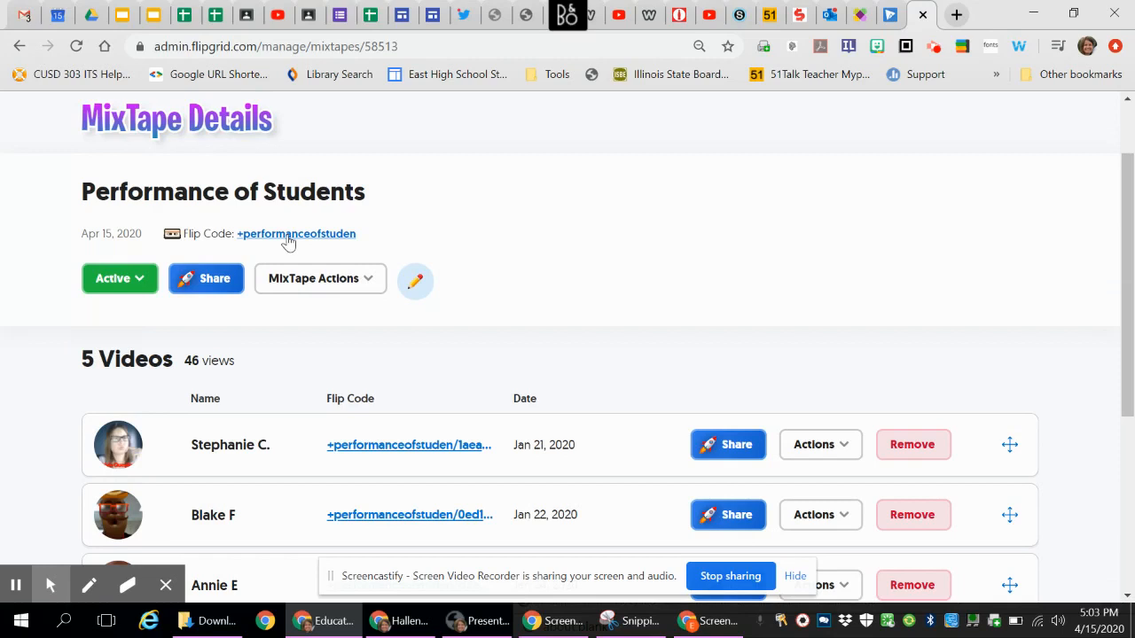
{"action": "left_click", "coordinate": [297, 233]}
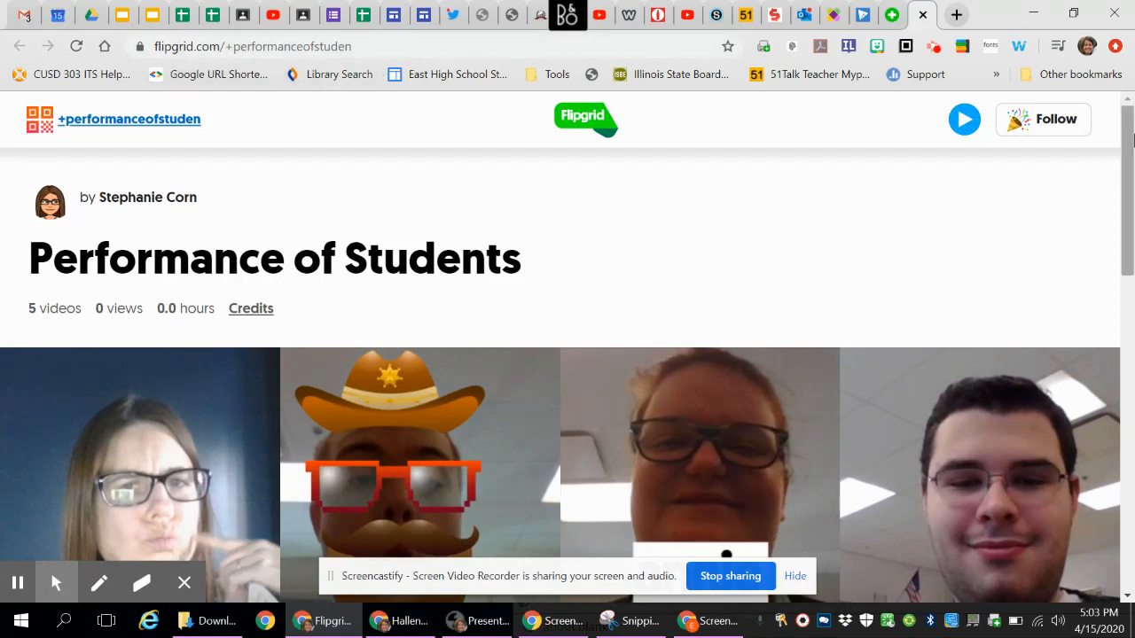
{"action": "scroll", "scroll_direction": "down", "scroll_amount": 3}
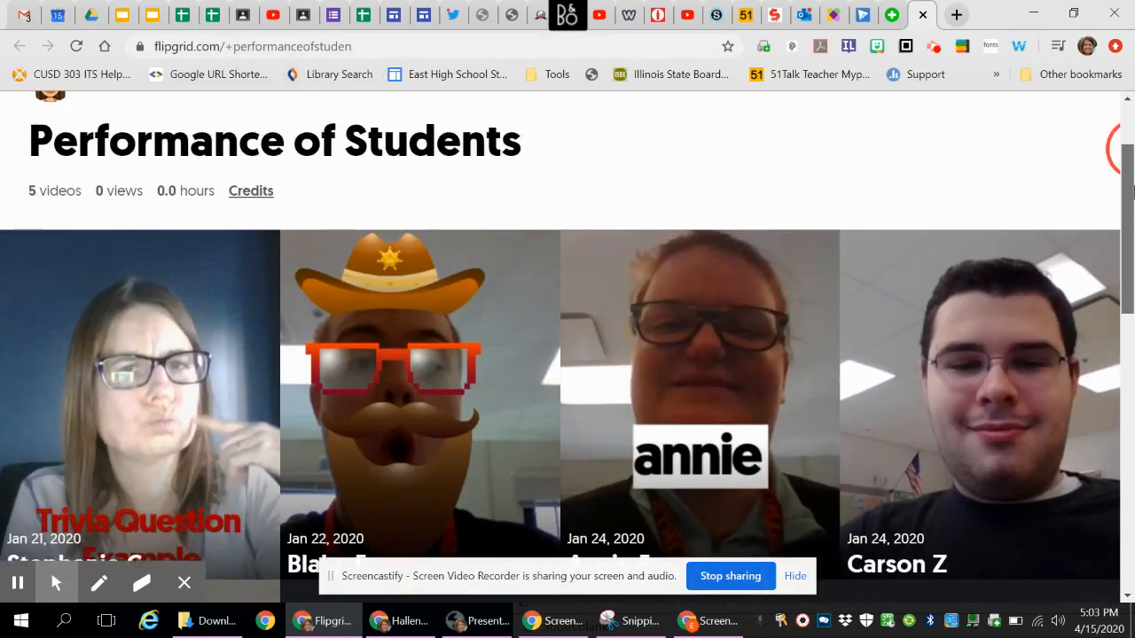
{"action": "scroll", "scroll_direction": "down", "scroll_amount": 3}
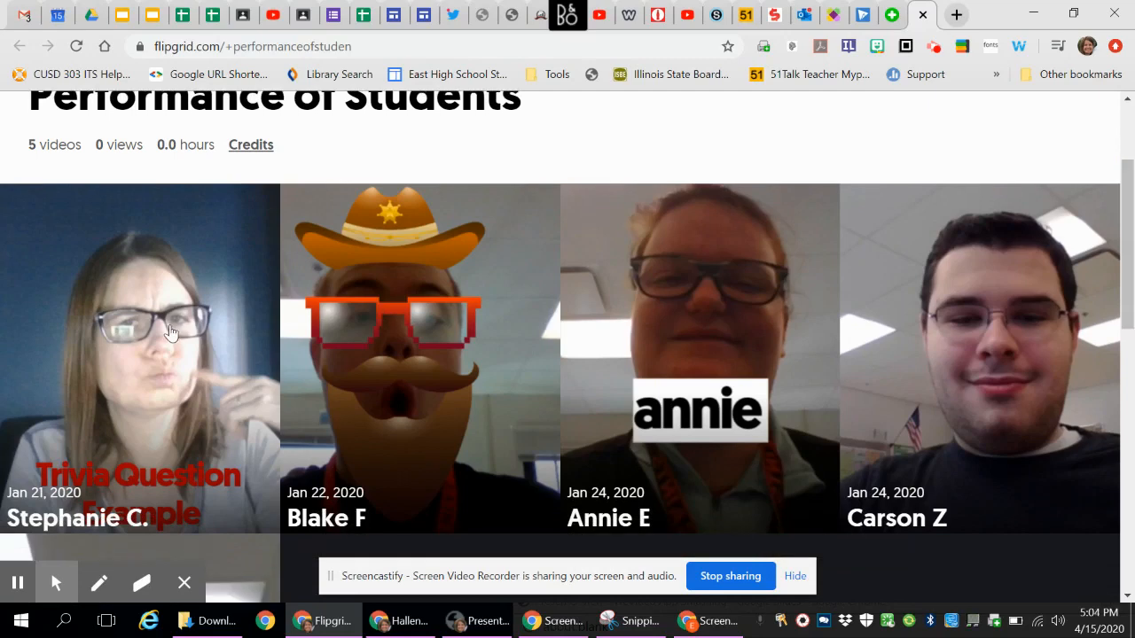
{"action": "left_click", "coordinate": [139, 354]}
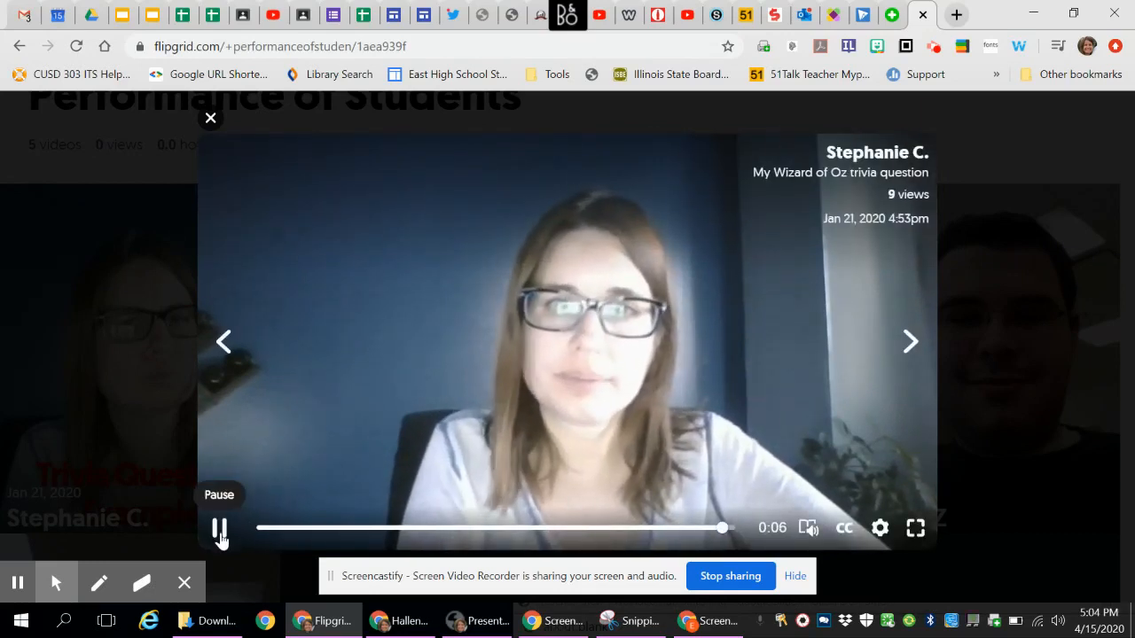
{"action": "left_click", "coordinate": [910, 341]}
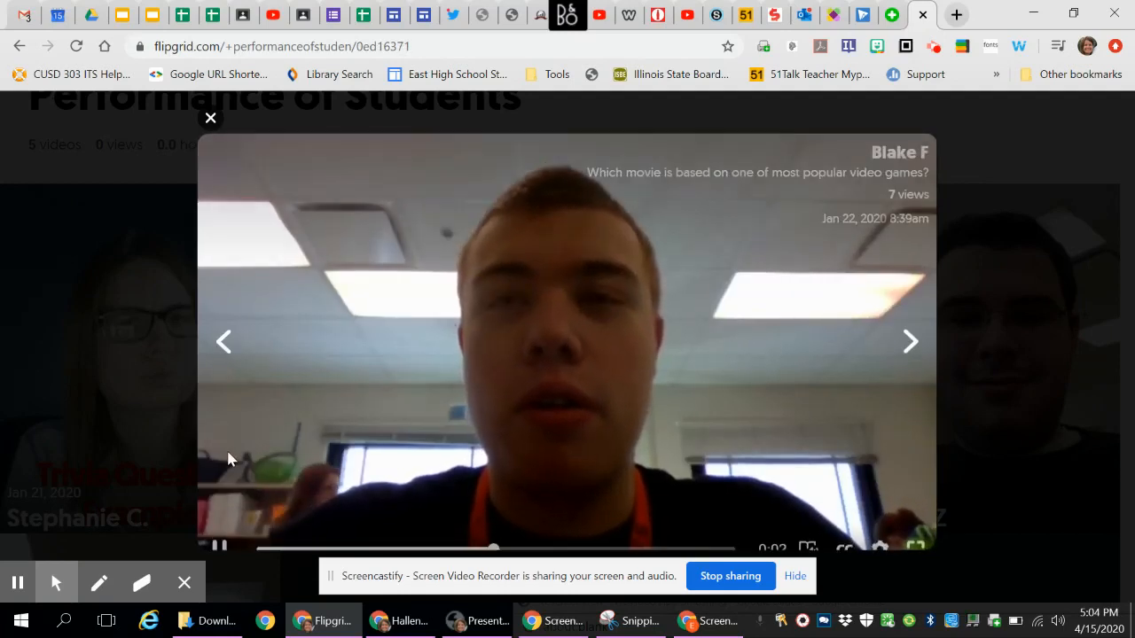
{"action": "left_click", "coordinate": [909, 341]}
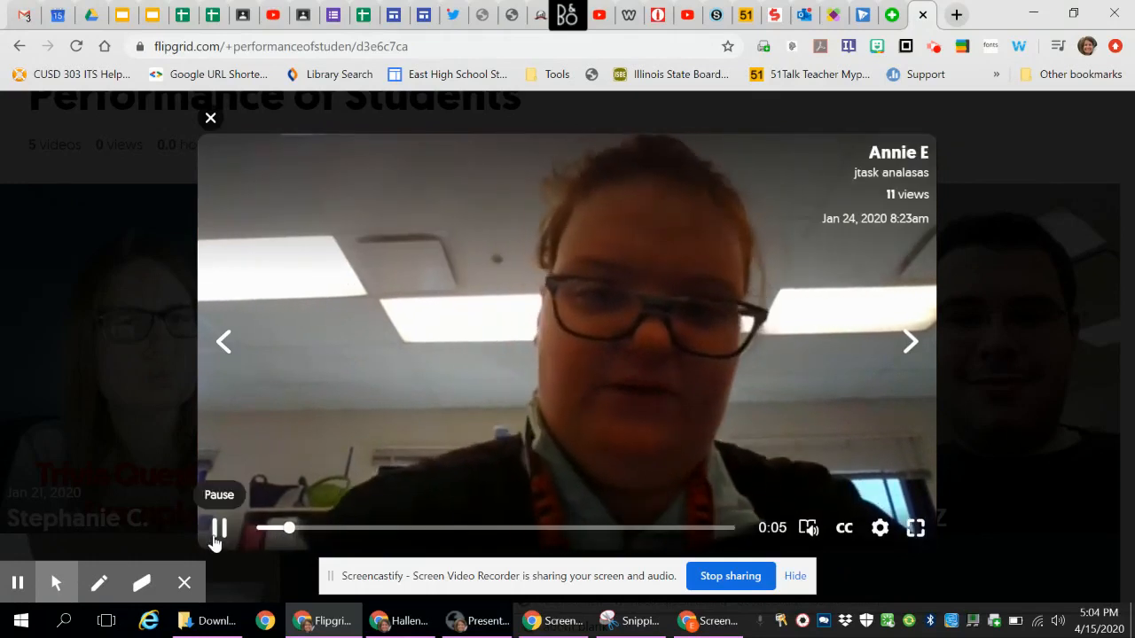
{"action": "left_click", "coordinate": [218, 528]}
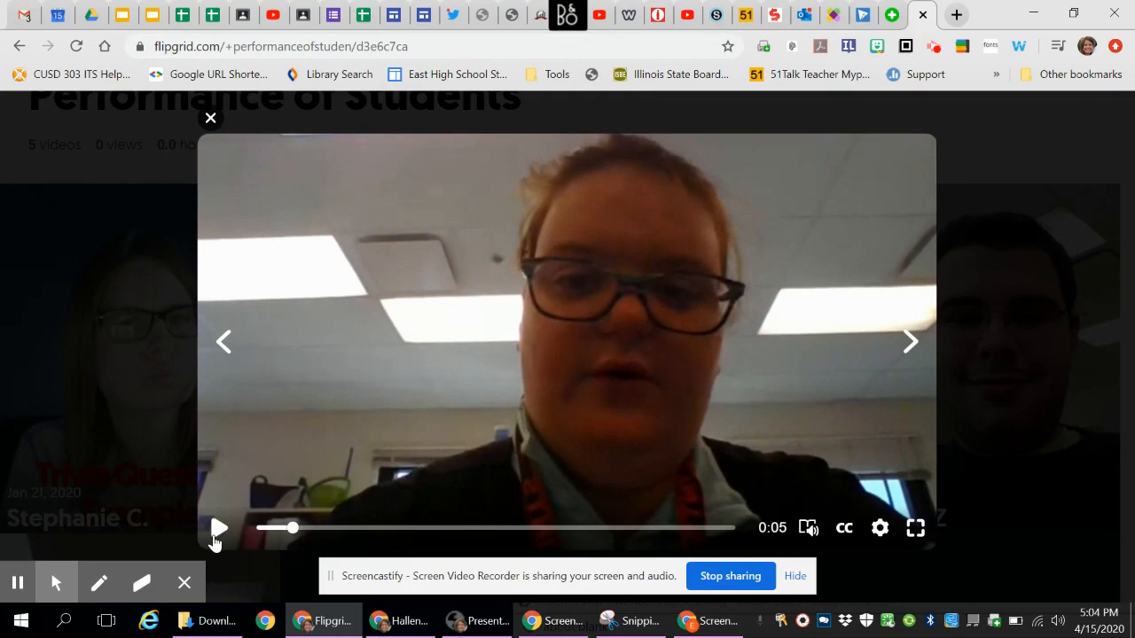
{"action": "mouse_move", "coordinate": [235, 520]}
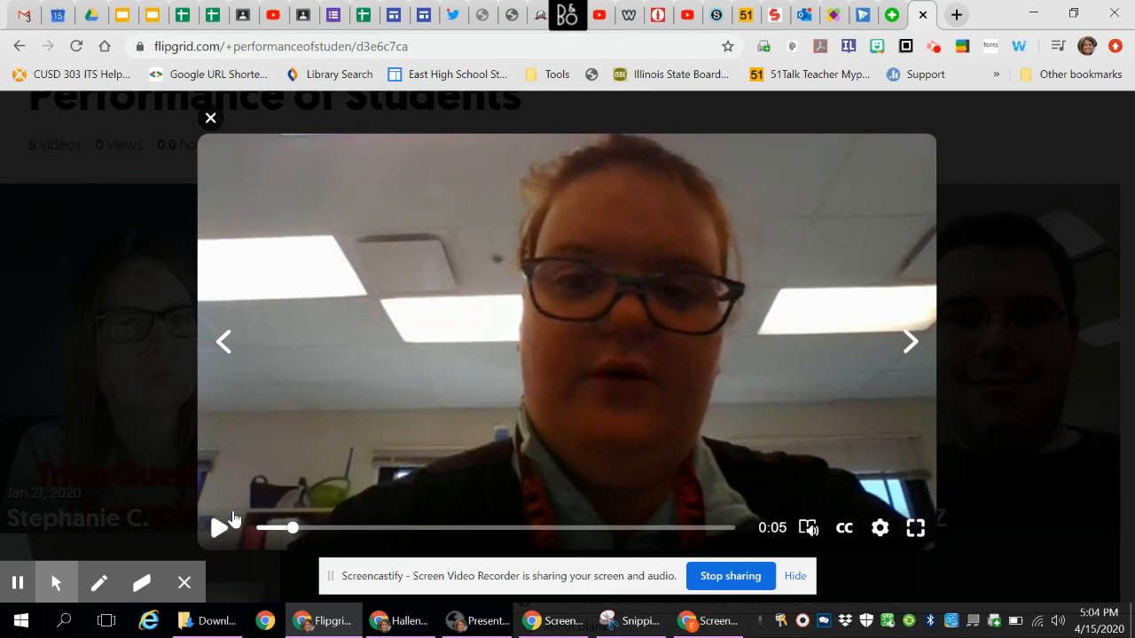